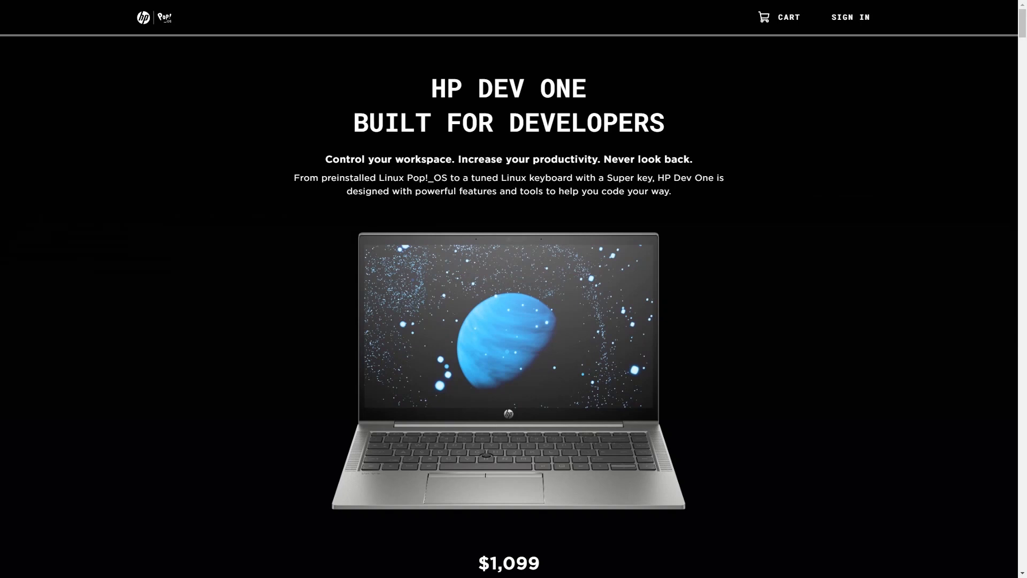
pyautogui.moveTo(962, 262)
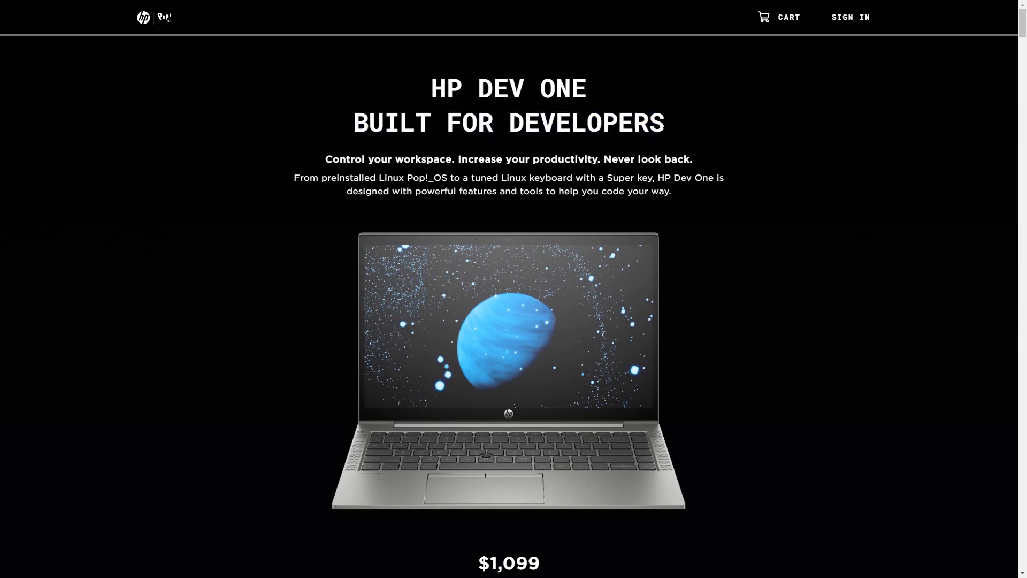
pyautogui.moveTo(753, 175)
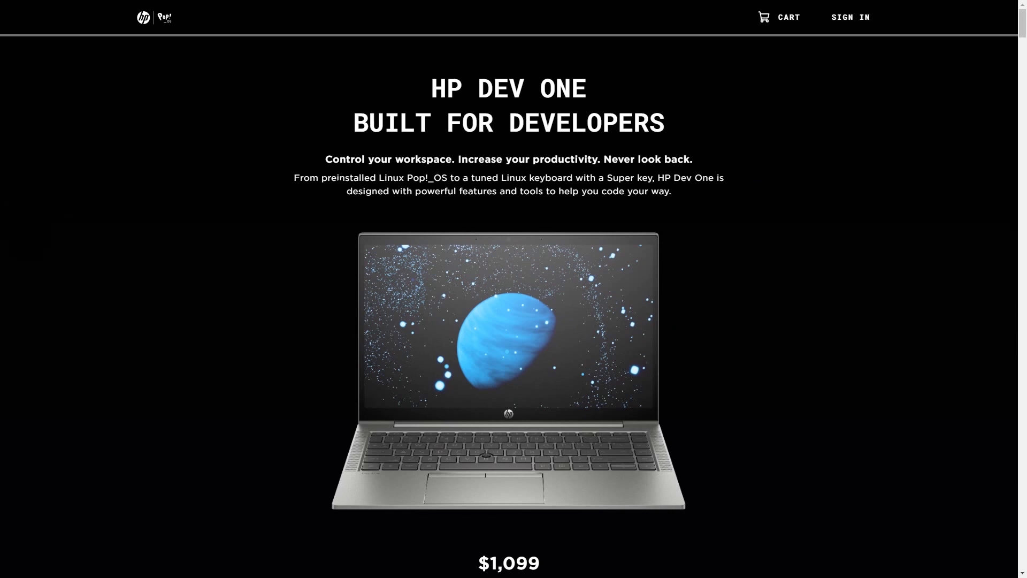
# Step: Highlight the tuned Linux keyboard phrases, then scroll down to The Developer's Laptop feature list
pyautogui.moveTo(308, 178); pyautogui.dragTo(478, 178)
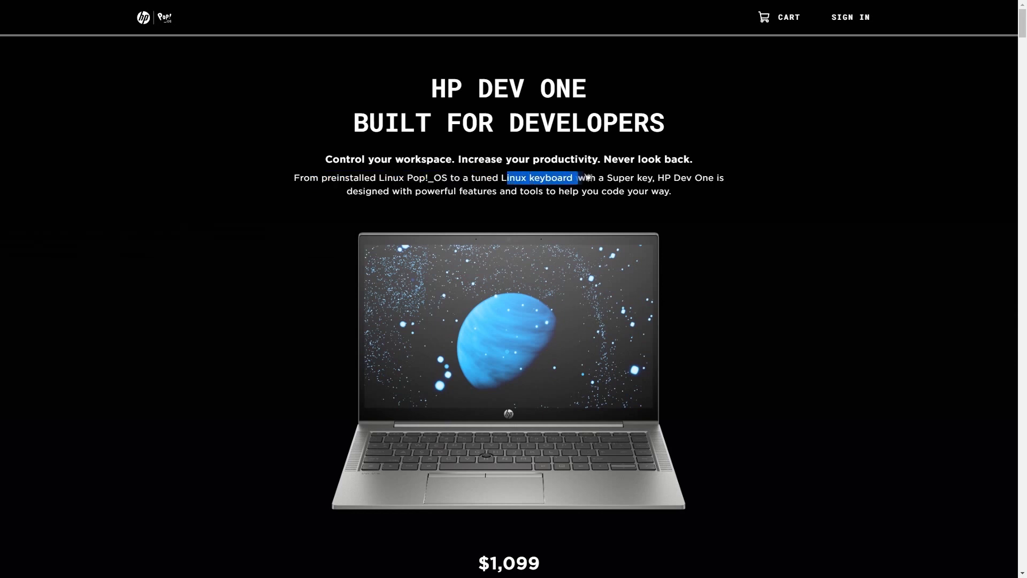
pyautogui.click(772, 204)
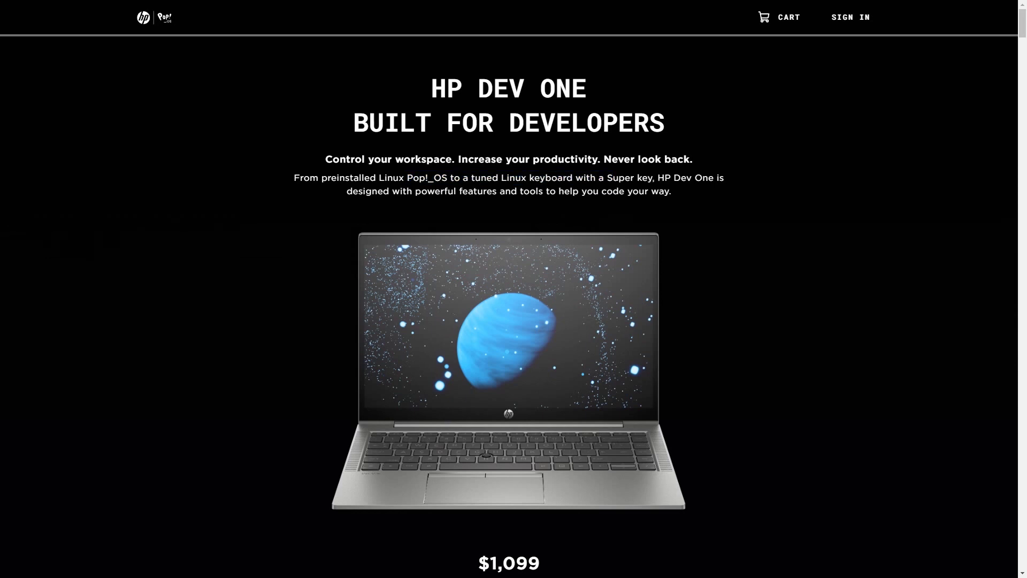
pyautogui.moveTo(502, 177); pyautogui.dragTo(652, 178)
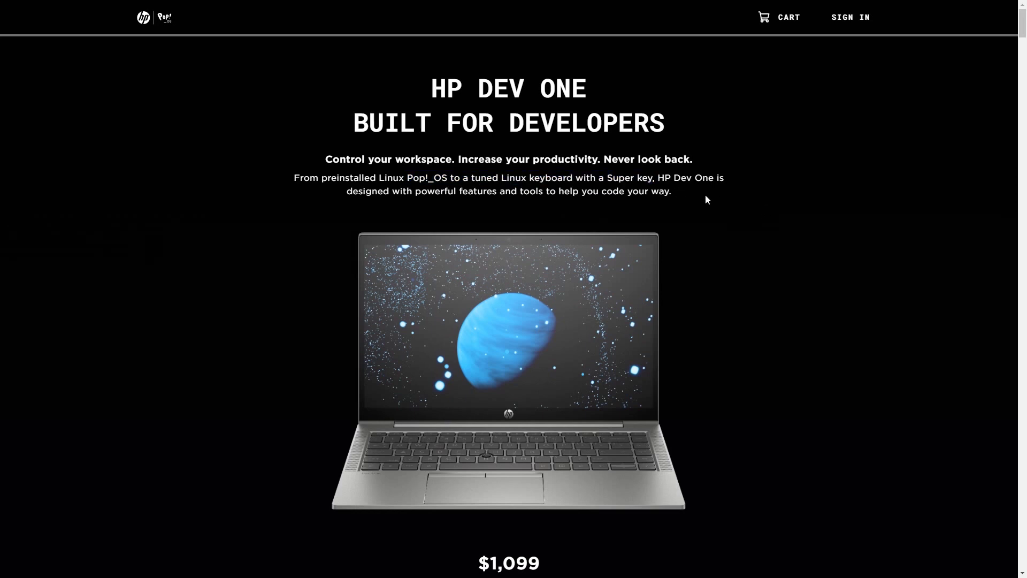
pyautogui.moveTo(706, 205)
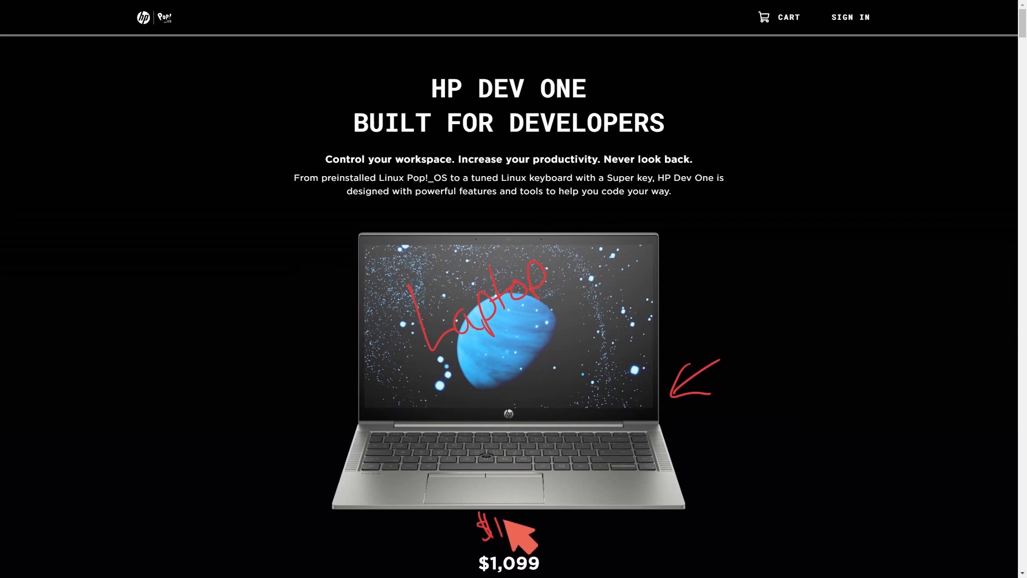
pyautogui.moveTo(717, 423)
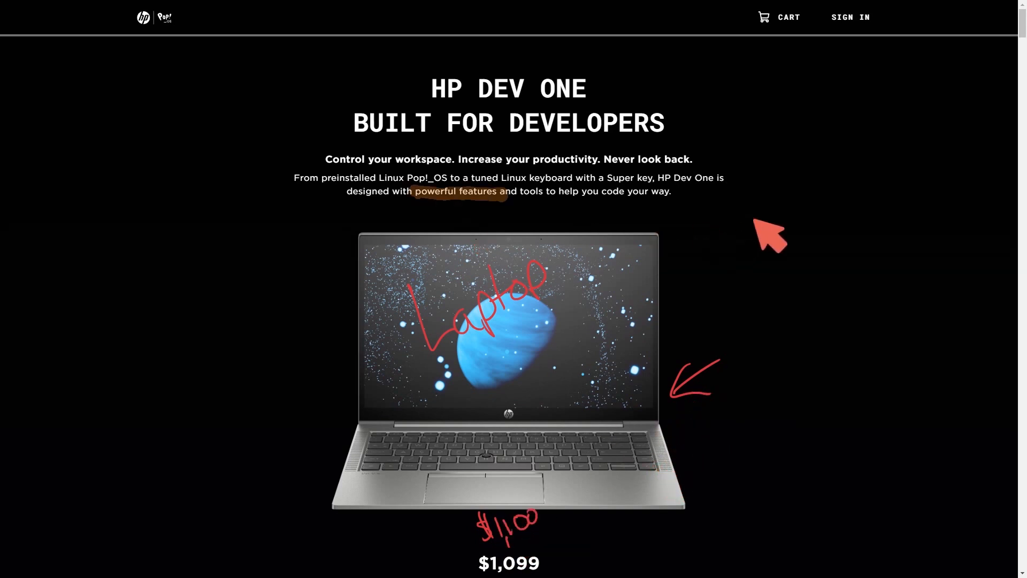
pyautogui.moveTo(520, 199)
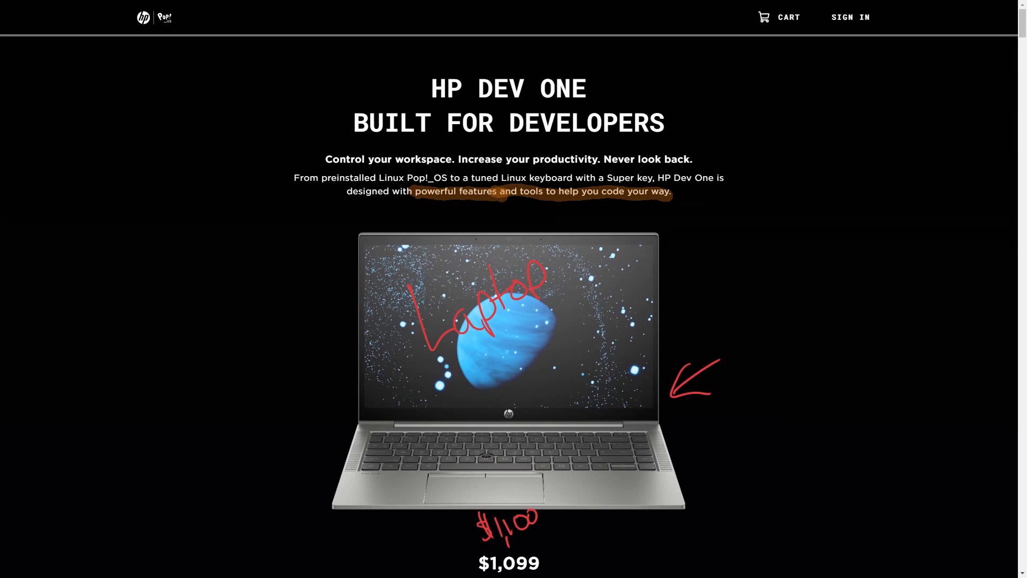
pyautogui.moveTo(834, 322)
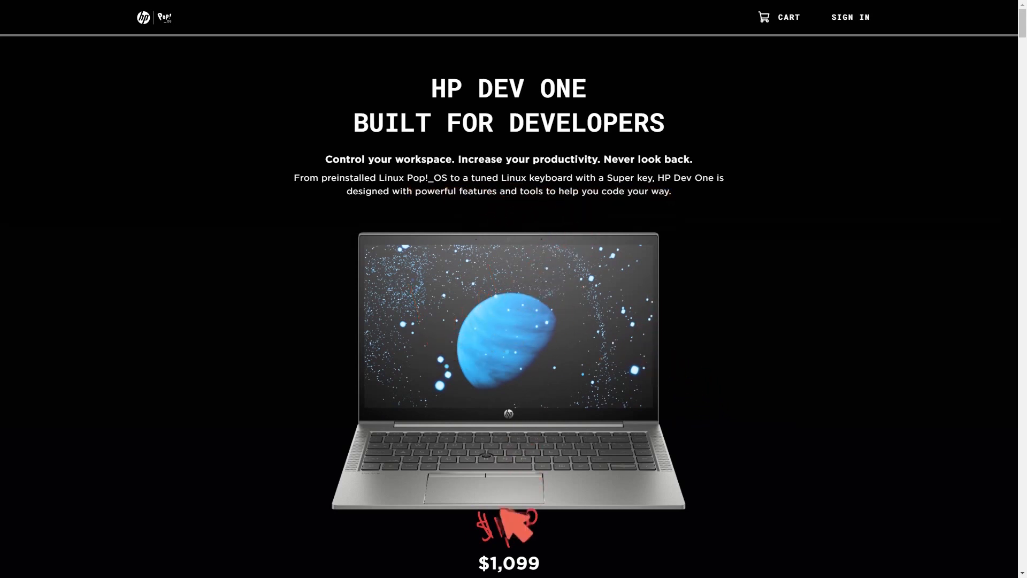
pyautogui.scroll(-3)
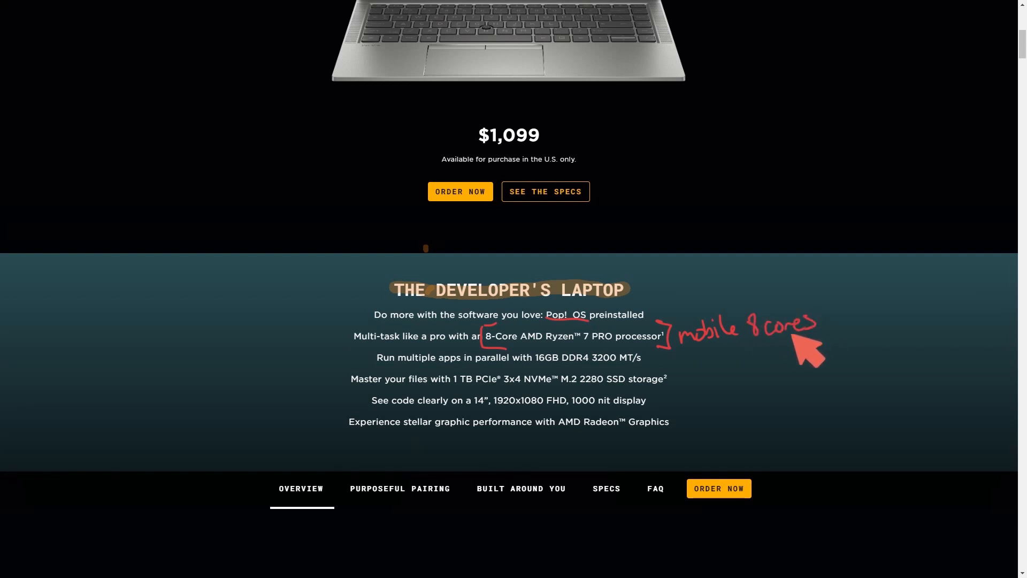
pyautogui.moveTo(902, 334)
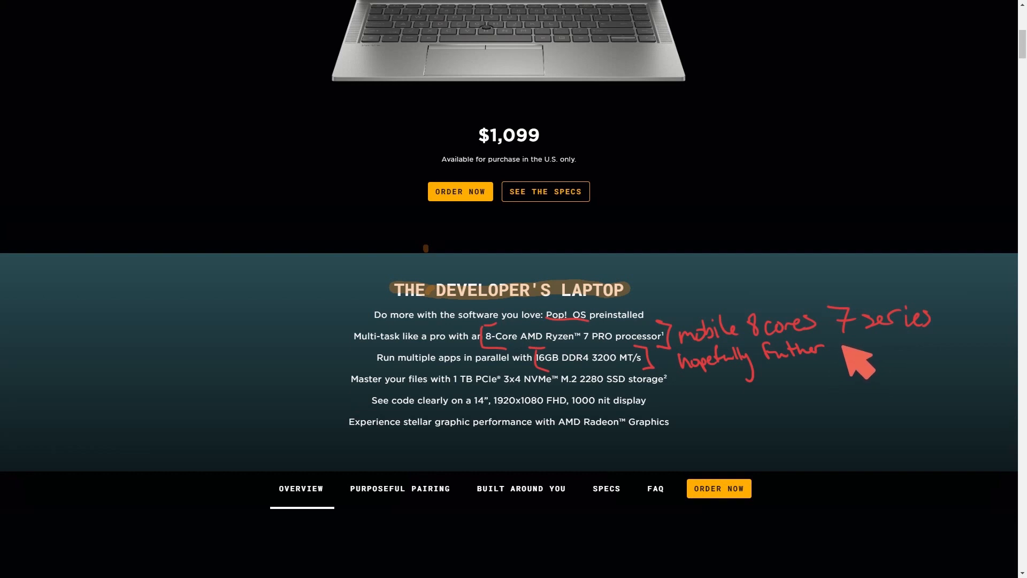
pyautogui.moveTo(865, 367)
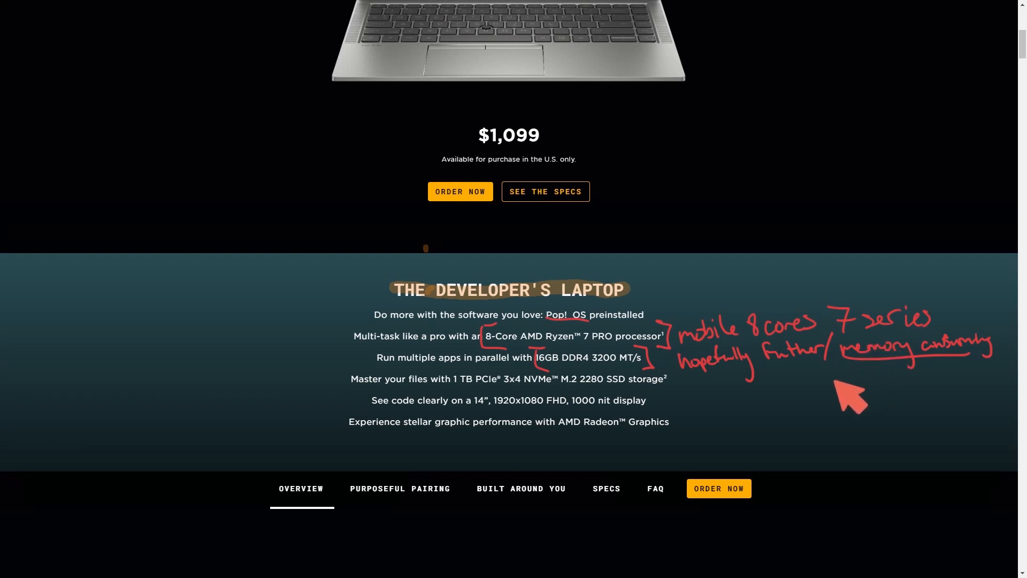
pyautogui.moveTo(832, 399)
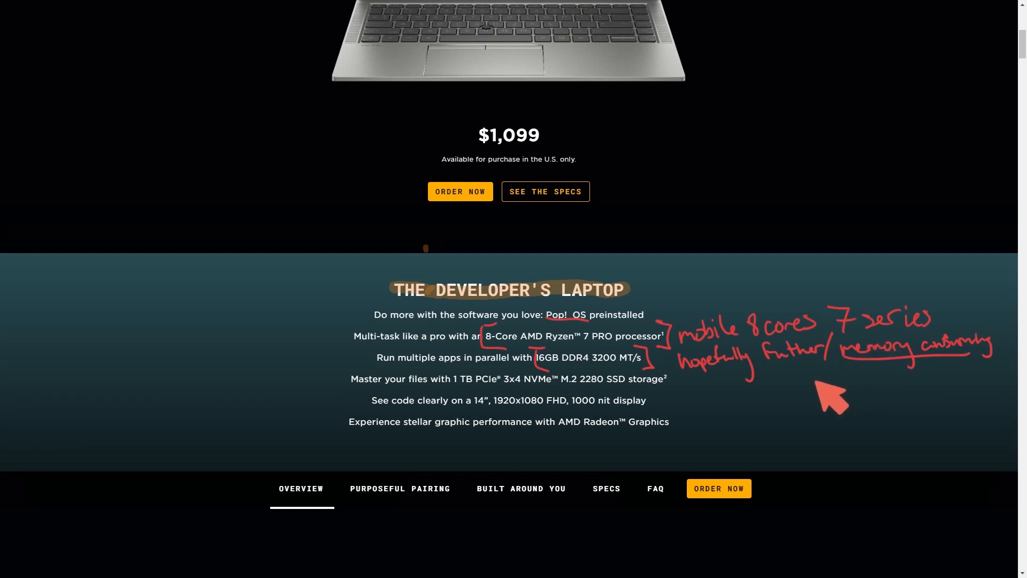
pyautogui.moveTo(600, 403)
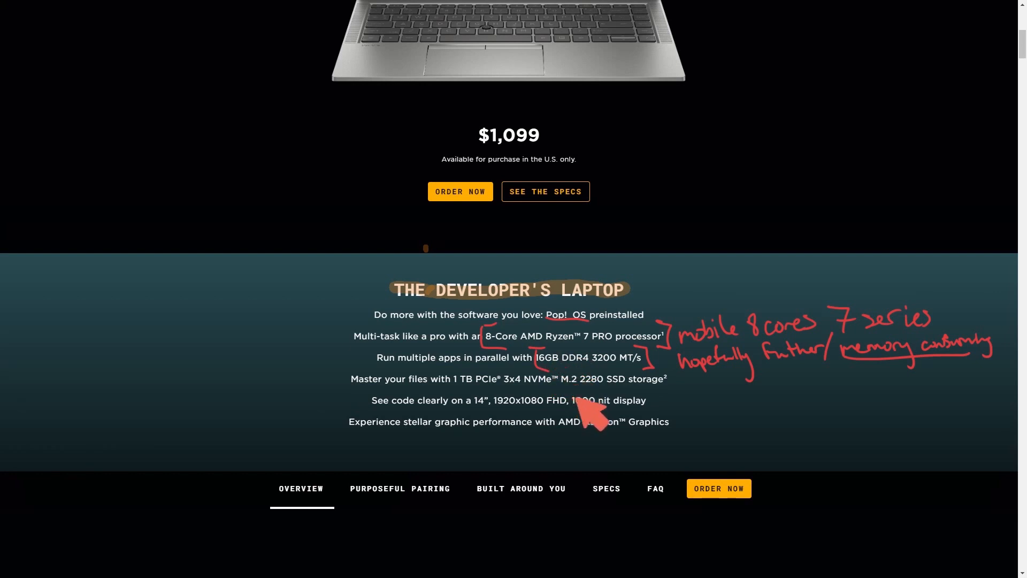
pyautogui.moveTo(517, 399)
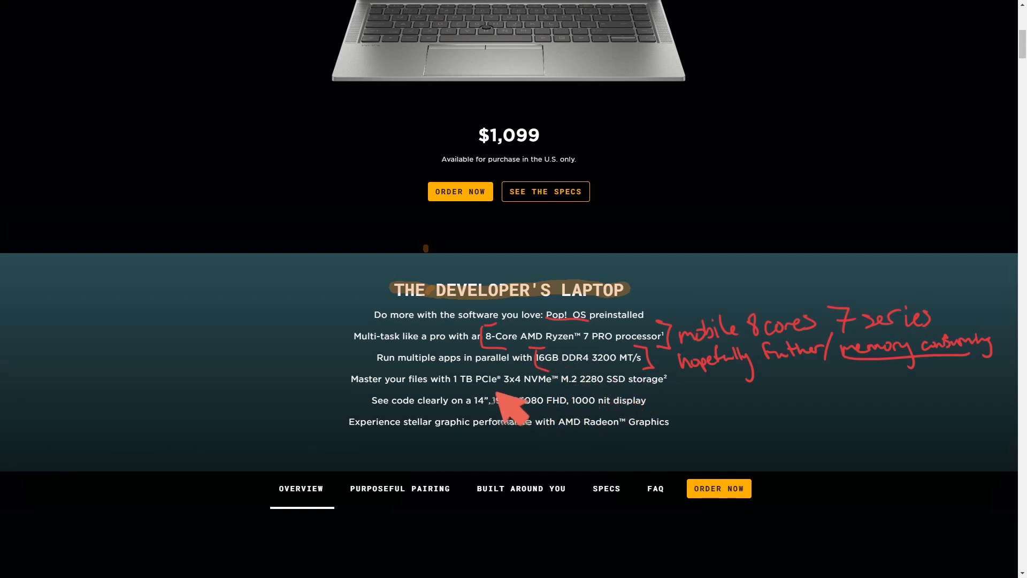
pyautogui.moveTo(681, 210)
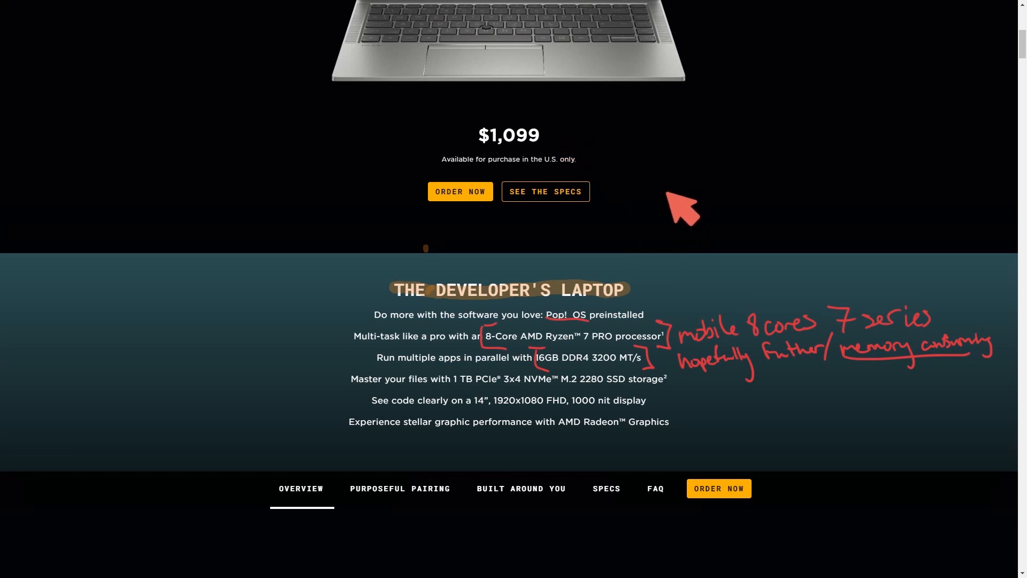
pyautogui.moveTo(548, 386)
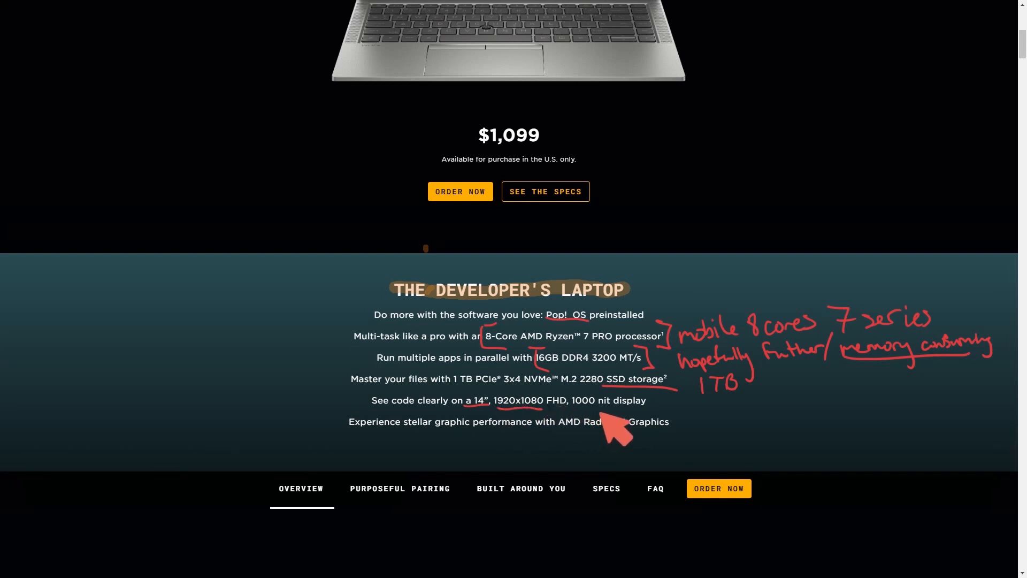
pyautogui.moveTo(646, 420)
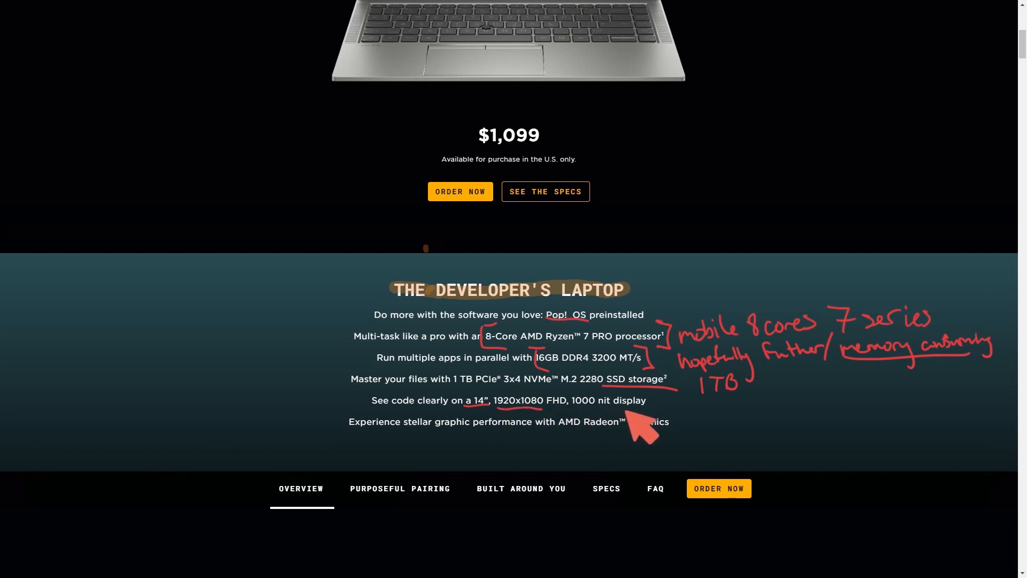
pyautogui.moveTo(580, 400)
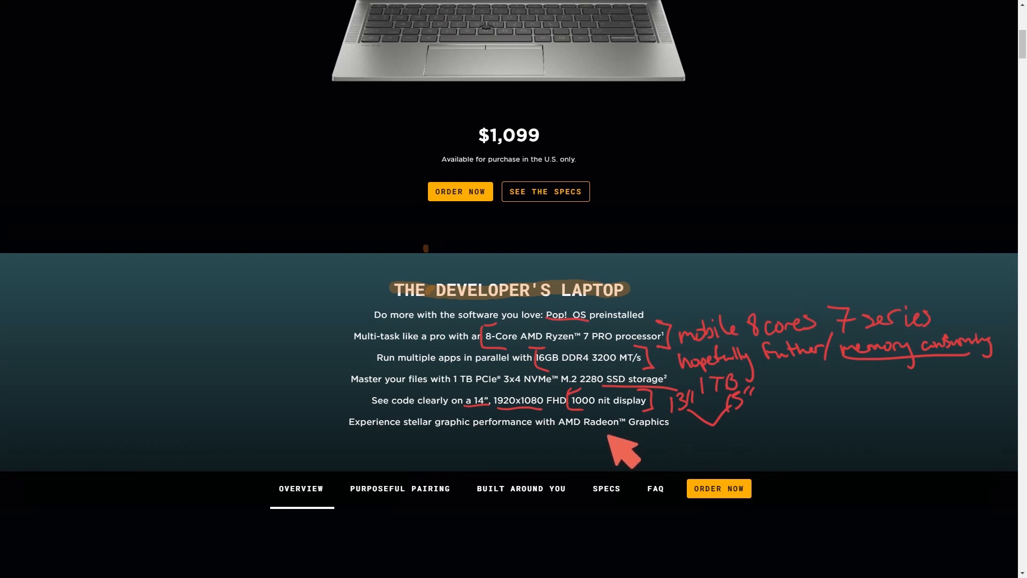
pyautogui.moveTo(584, 459)
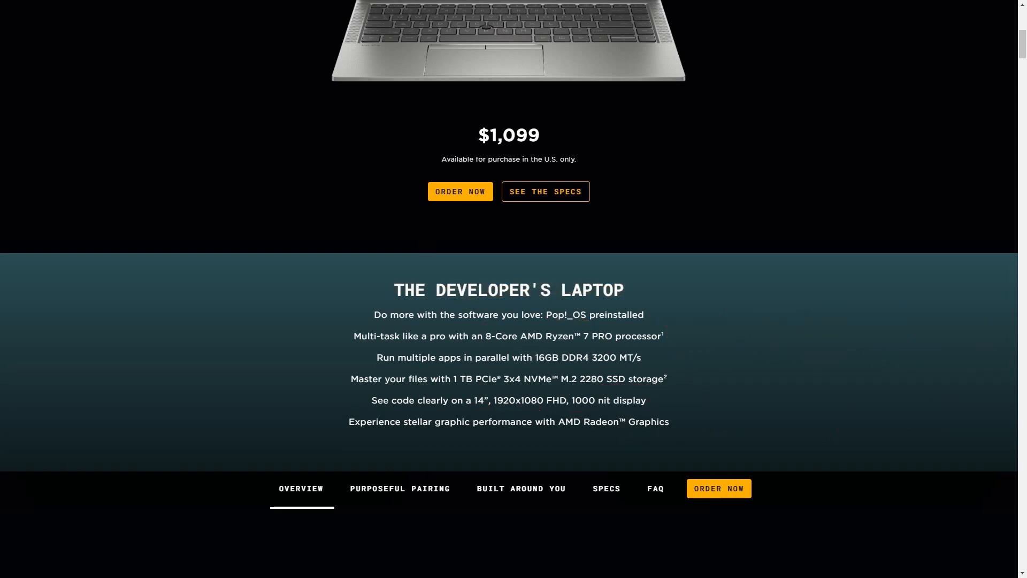
# Step: Scroll down past the AMD Ryzen 7 Pro 5850U processor card to the 16GB memory section
pyautogui.scroll(-3)
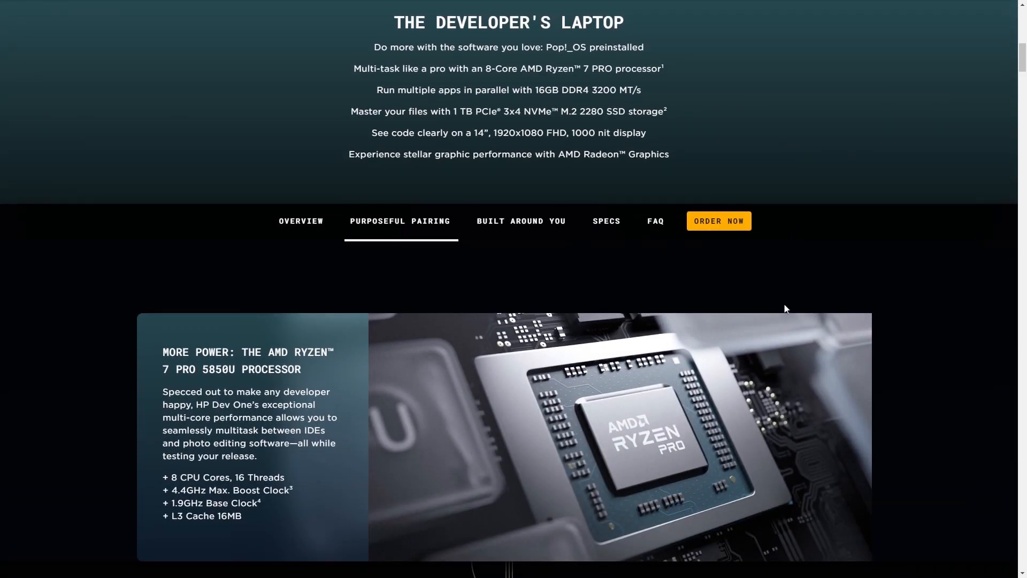
pyautogui.scroll(-3)
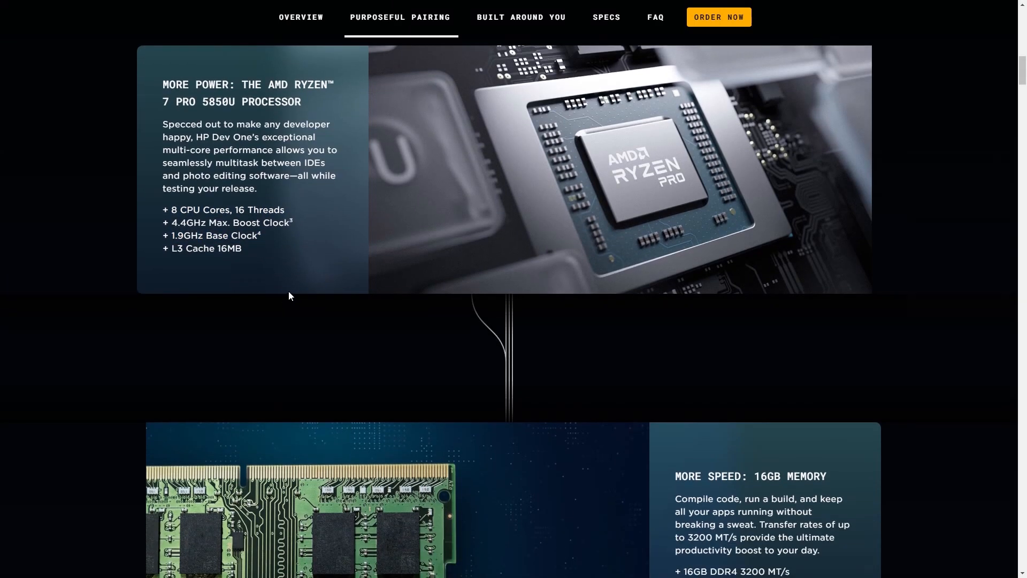
pyautogui.scroll(-3)
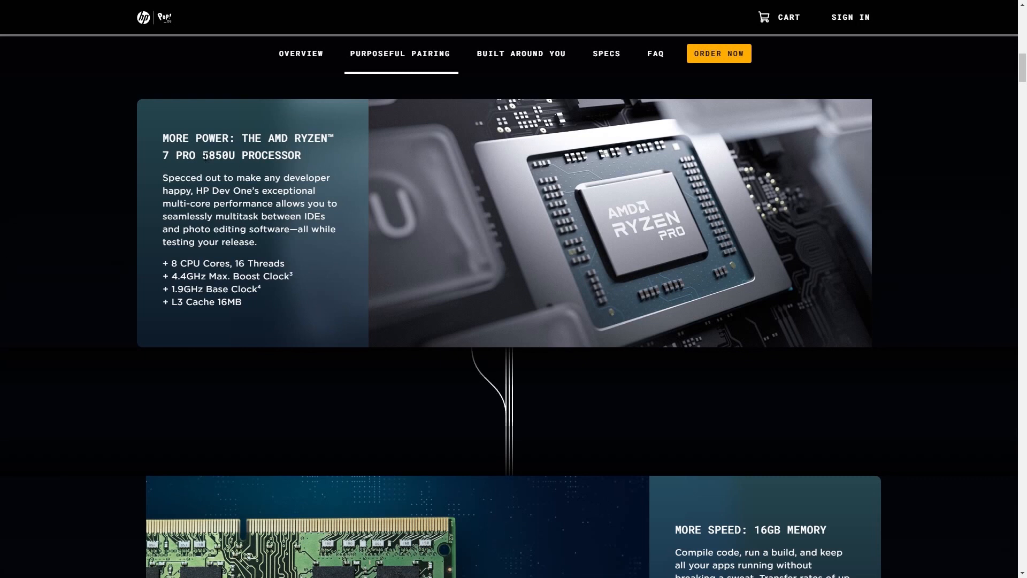
pyautogui.moveTo(334, 166)
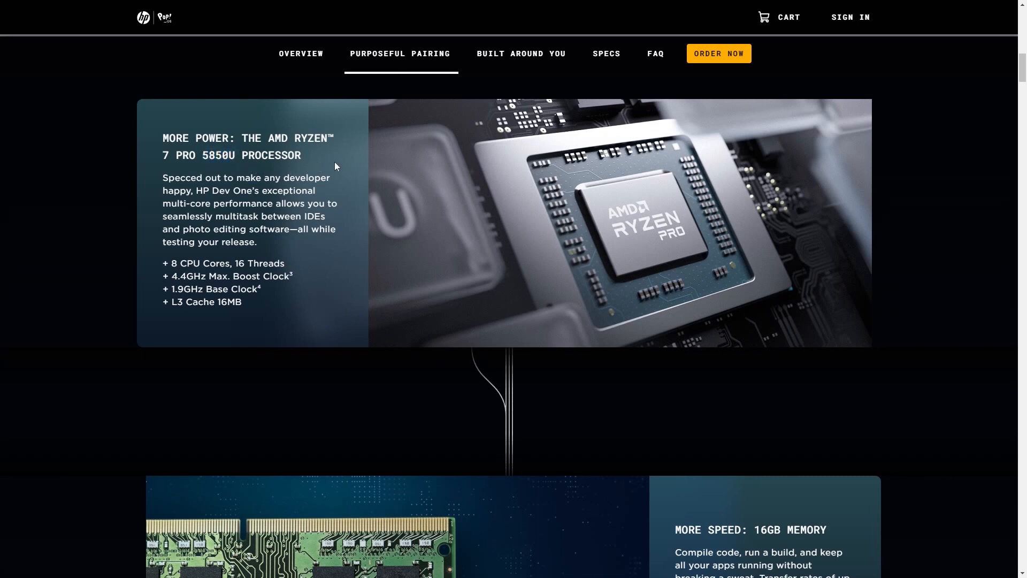
pyautogui.scroll(-3)
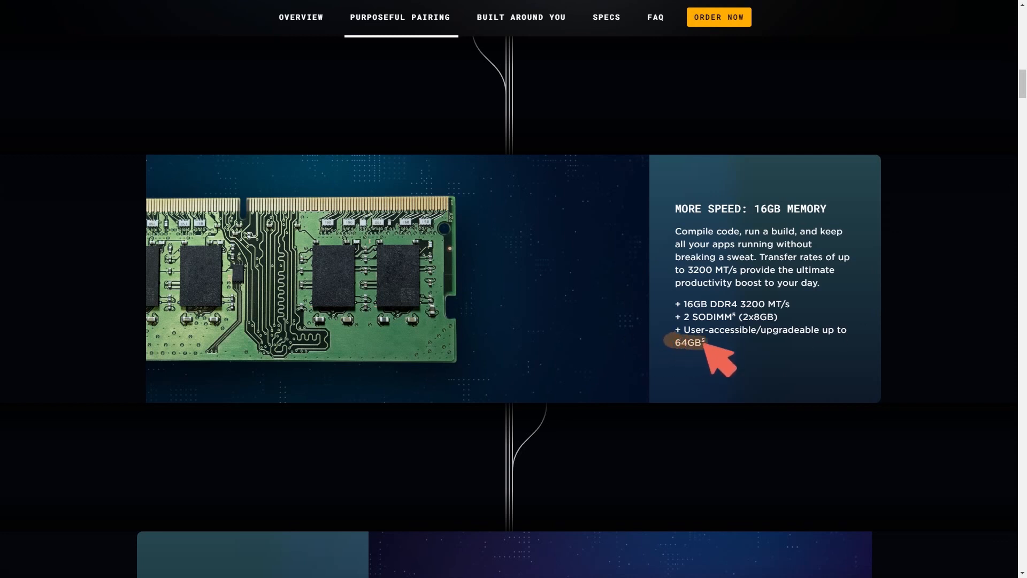
pyautogui.moveTo(704, 321)
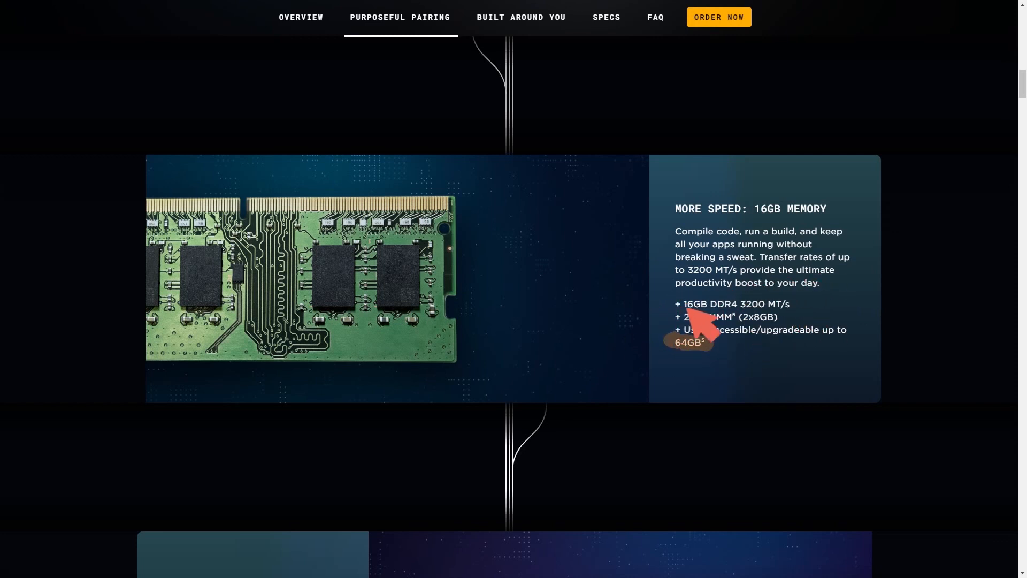
pyautogui.moveTo(806, 331)
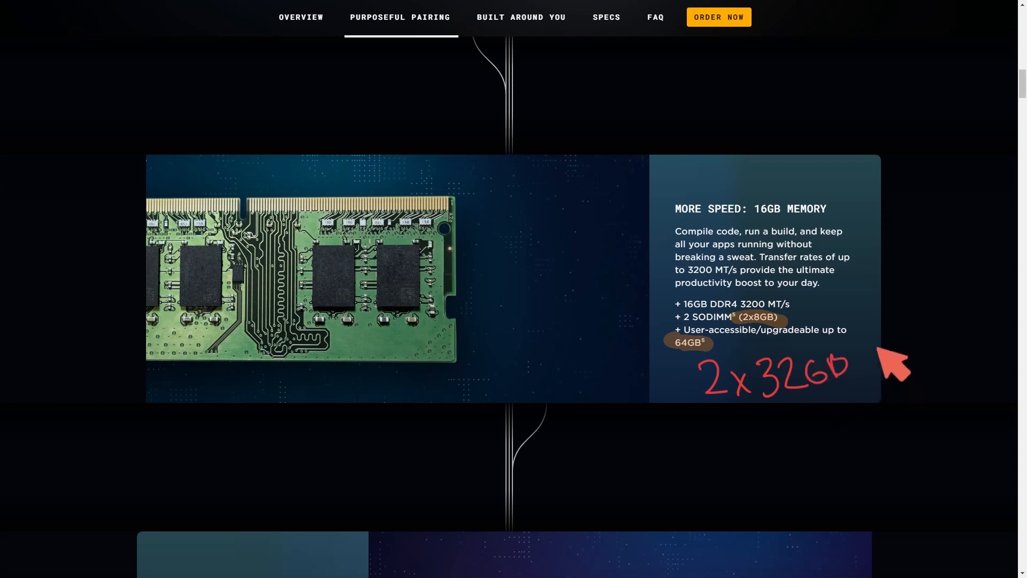
pyautogui.moveTo(727, 334)
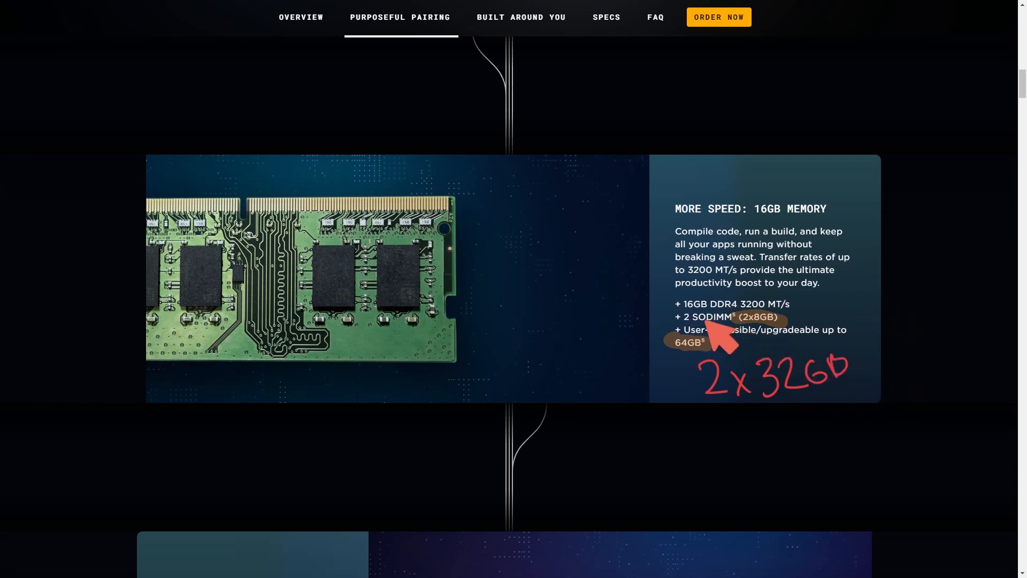
pyautogui.moveTo(786, 367)
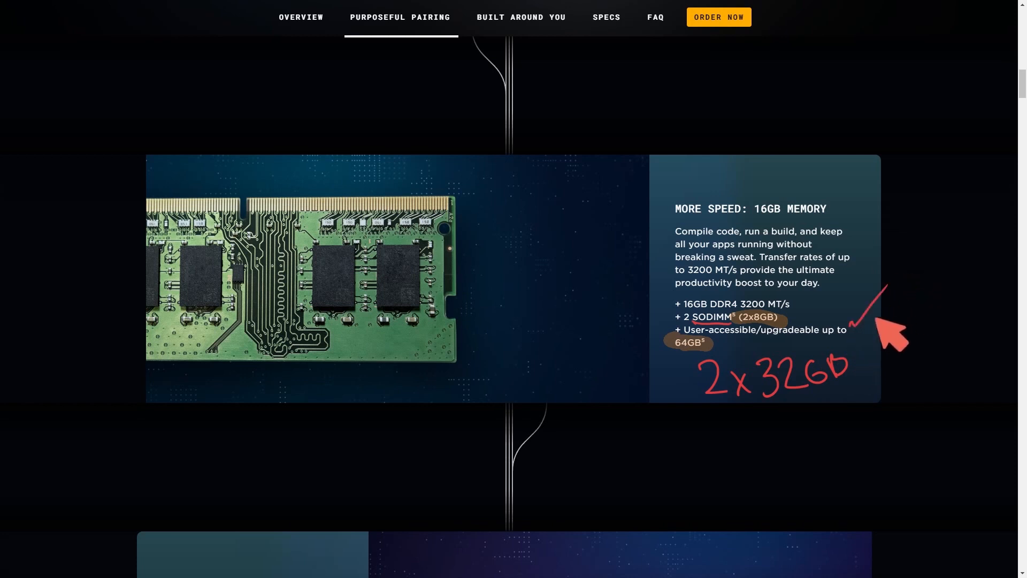
pyautogui.moveTo(983, 400)
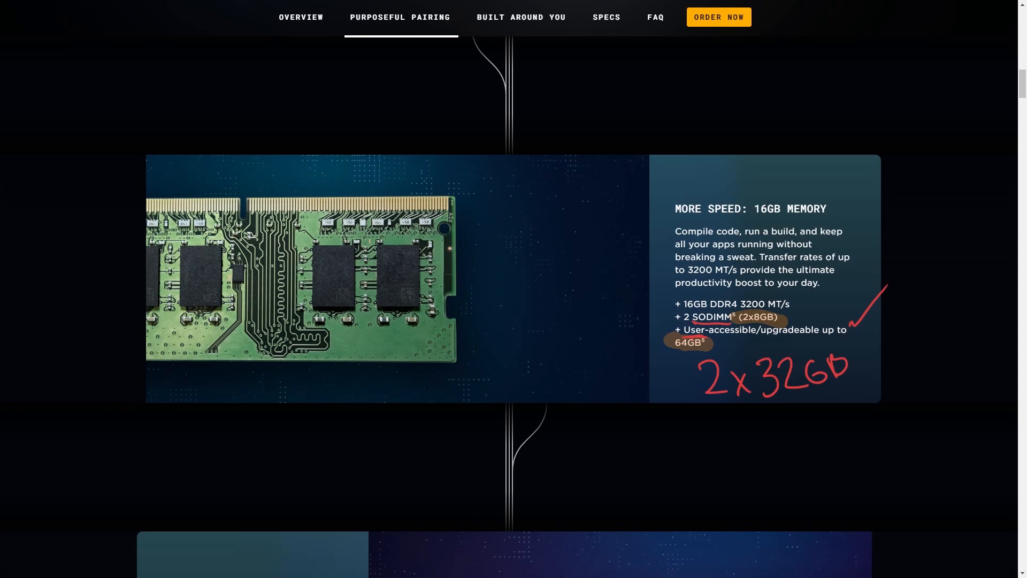
pyautogui.moveTo(478, 286)
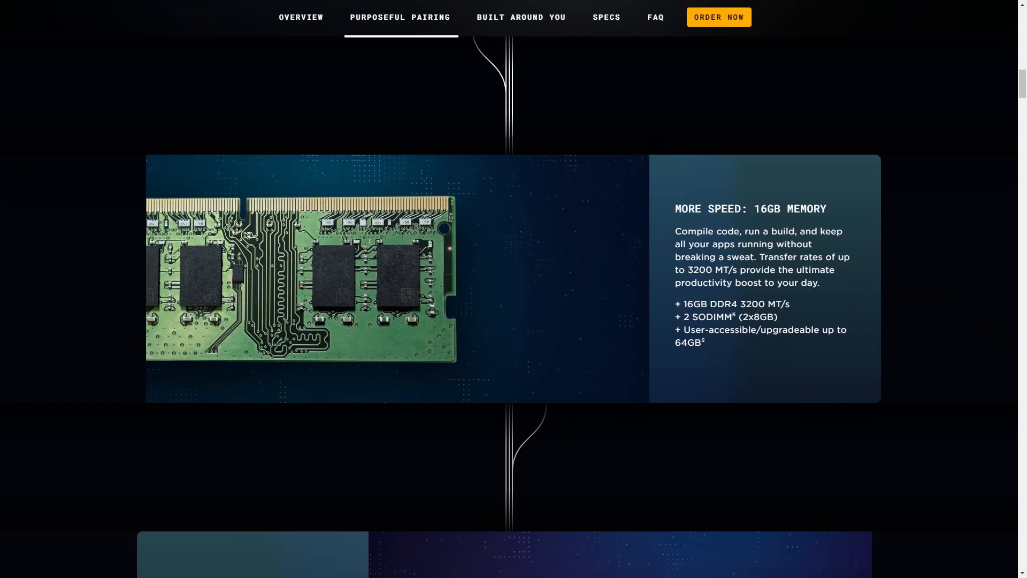
# Step: Scroll down past the 1 TB PCIe NVMe SSD card to the auto-tiling work-experience section
pyautogui.scroll(-3)
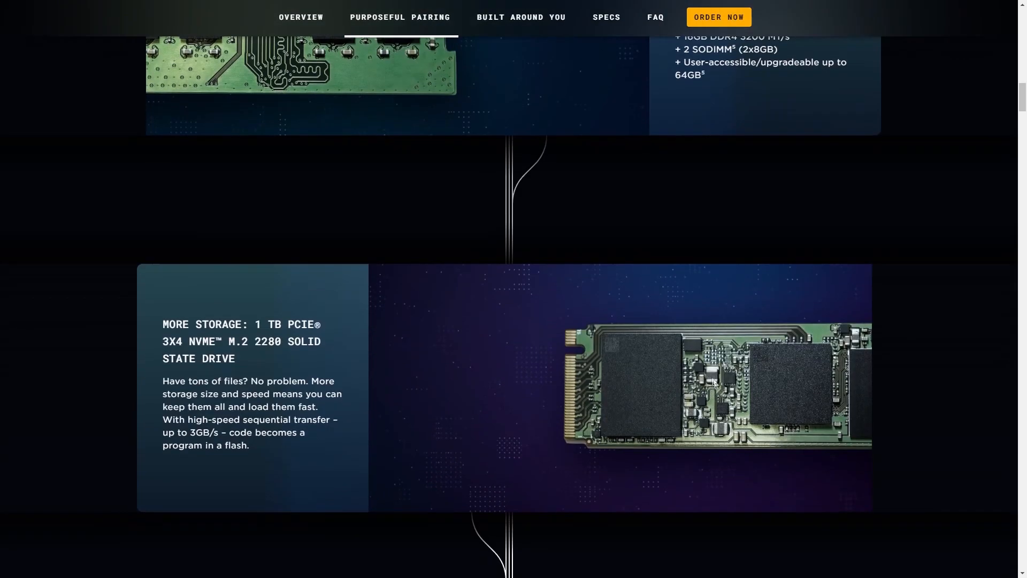
pyautogui.moveTo(712, 382)
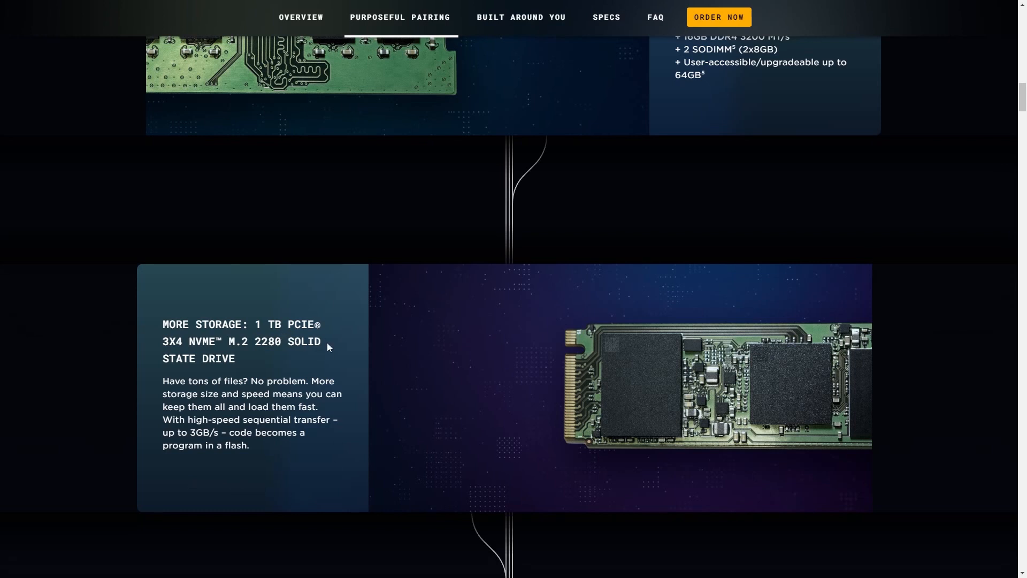
pyautogui.scroll(-3)
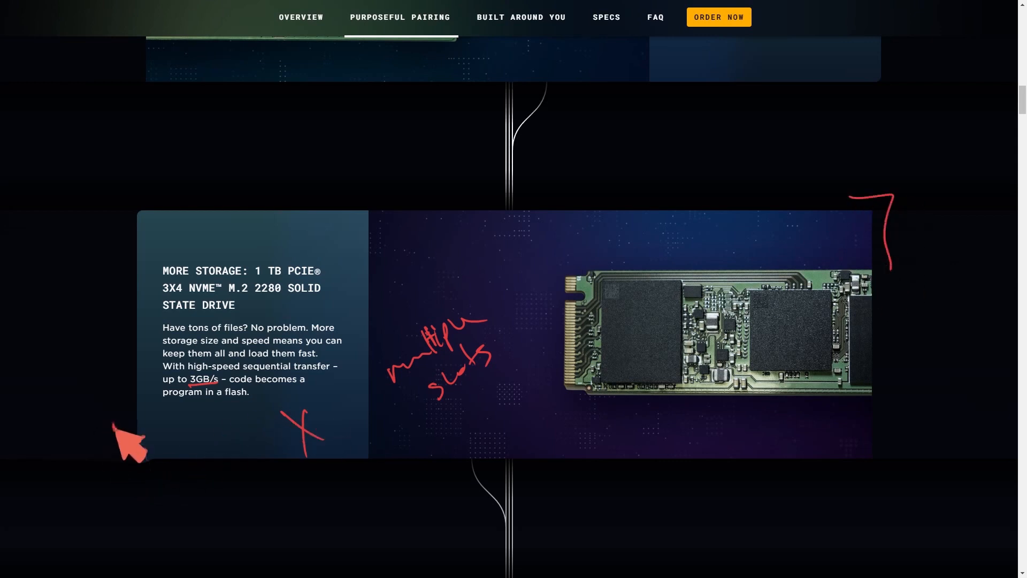
pyautogui.scroll(-3)
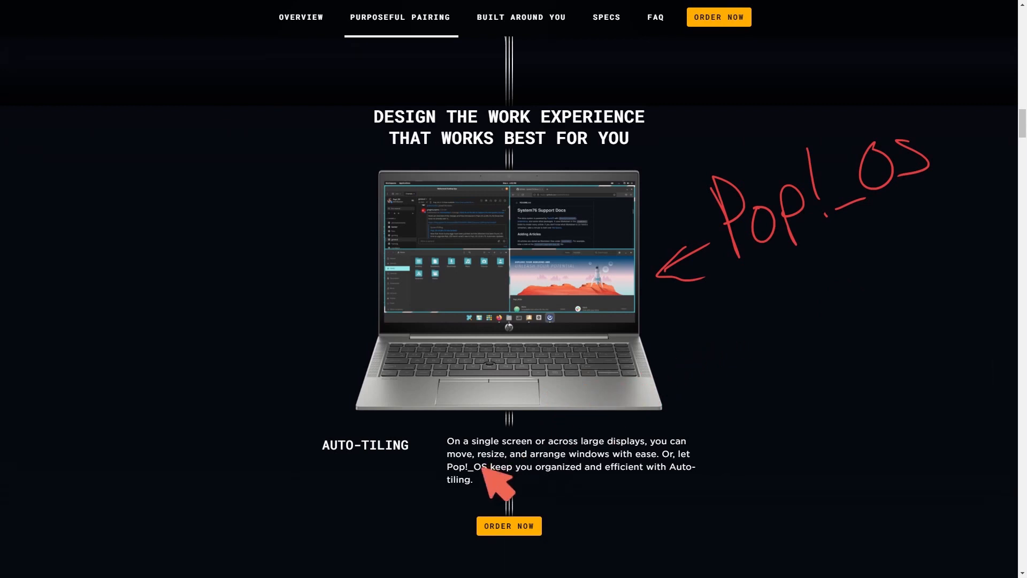
pyautogui.moveTo(773, 391)
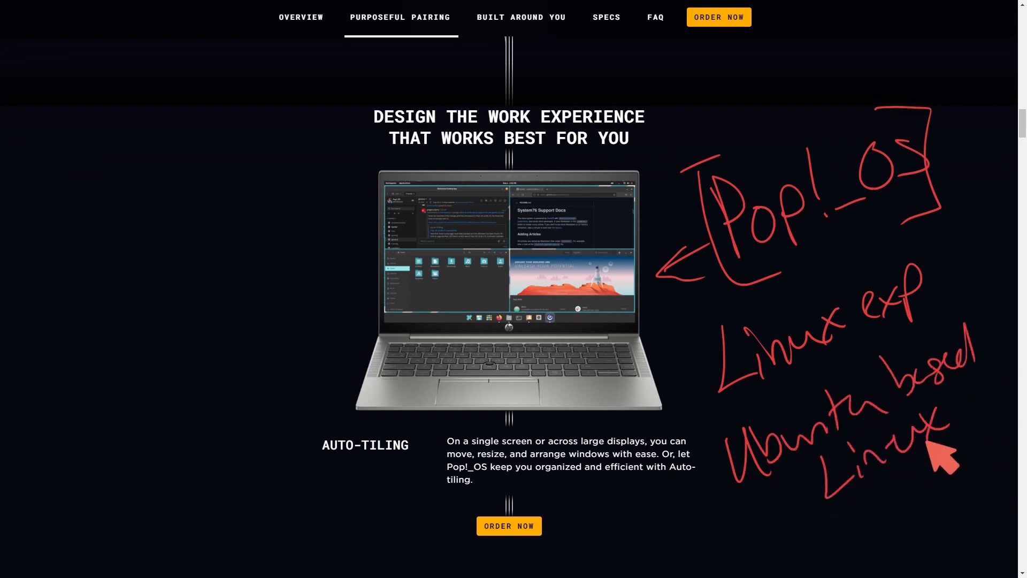
pyautogui.moveTo(315, 321)
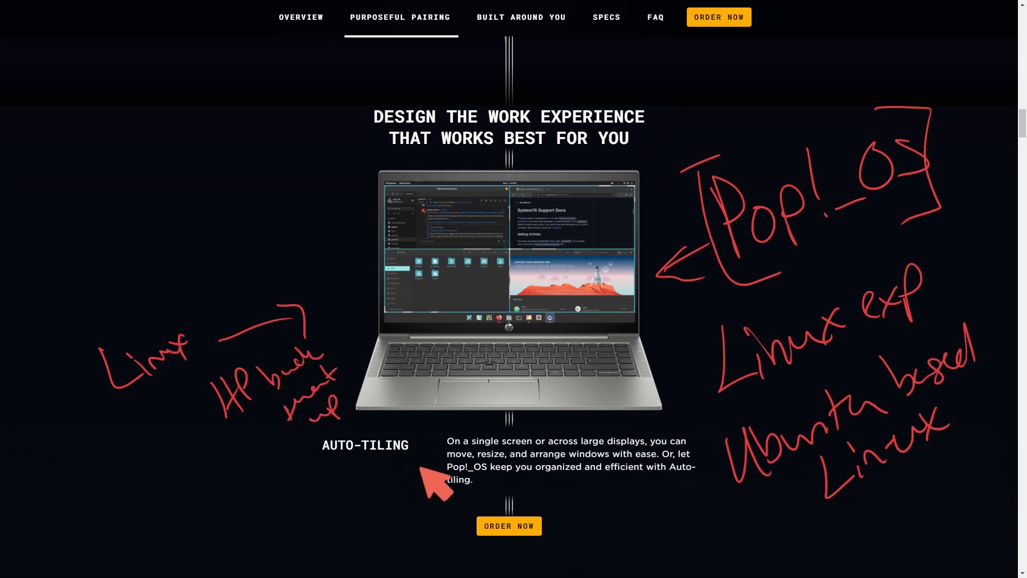
pyautogui.moveTo(649, 315)
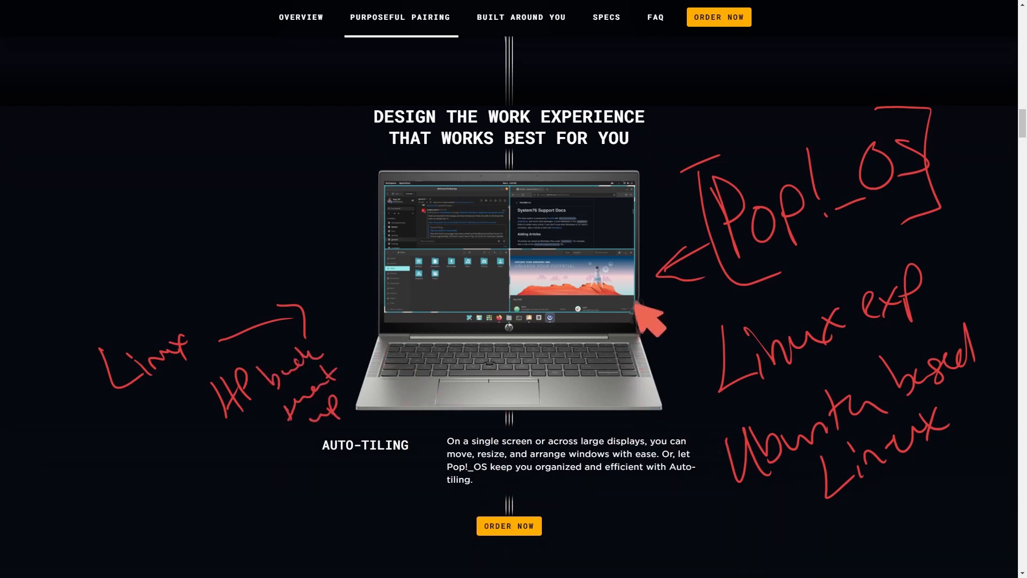
pyautogui.moveTo(538, 196)
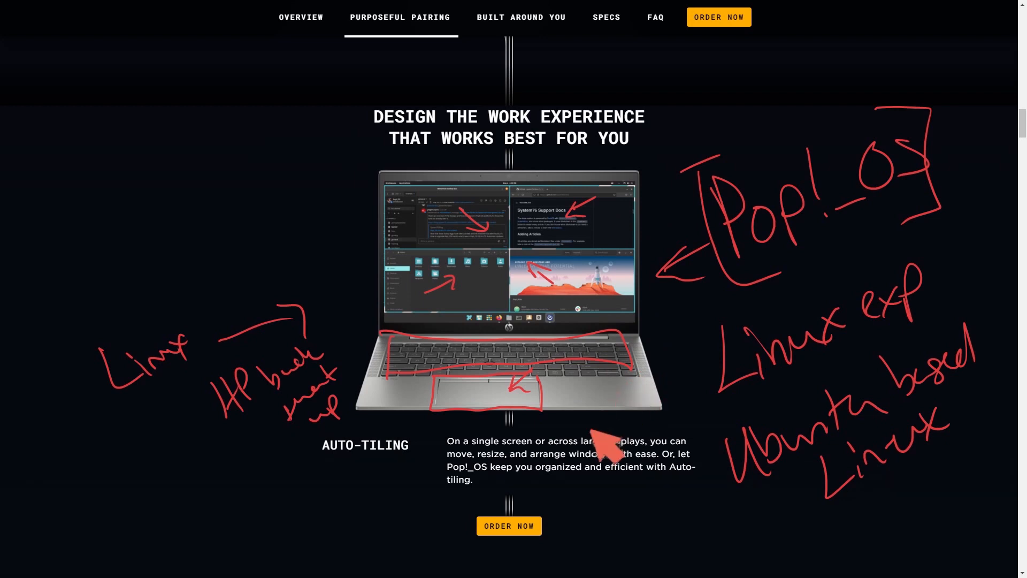
pyautogui.moveTo(628, 406)
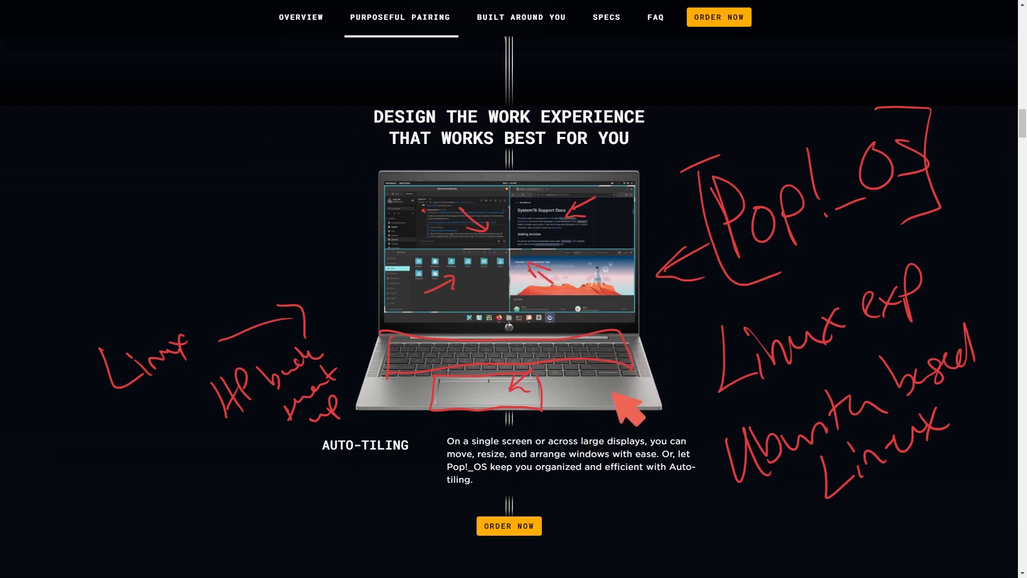
pyautogui.moveTo(590, 406)
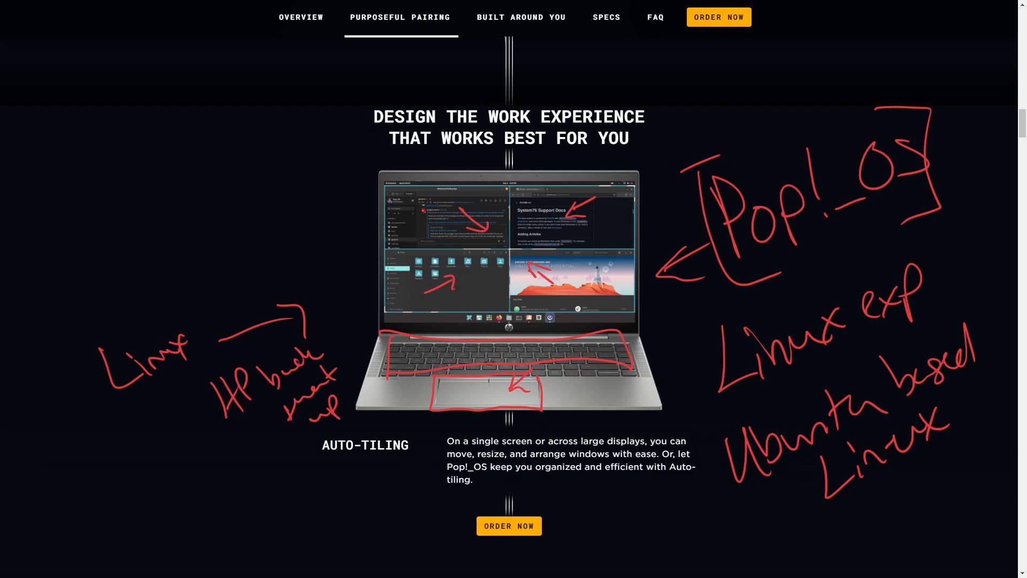
# Step: Scroll through Workspaces, Stacking and Pop!_Shop to the shortcuts-and-customization section
pyautogui.scroll(-3)
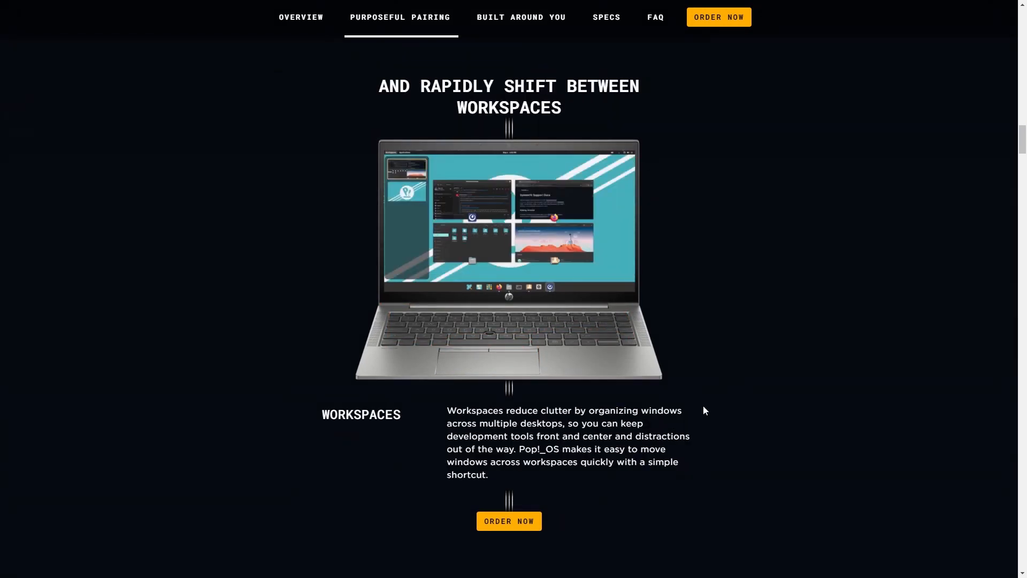
pyautogui.moveTo(768, 410)
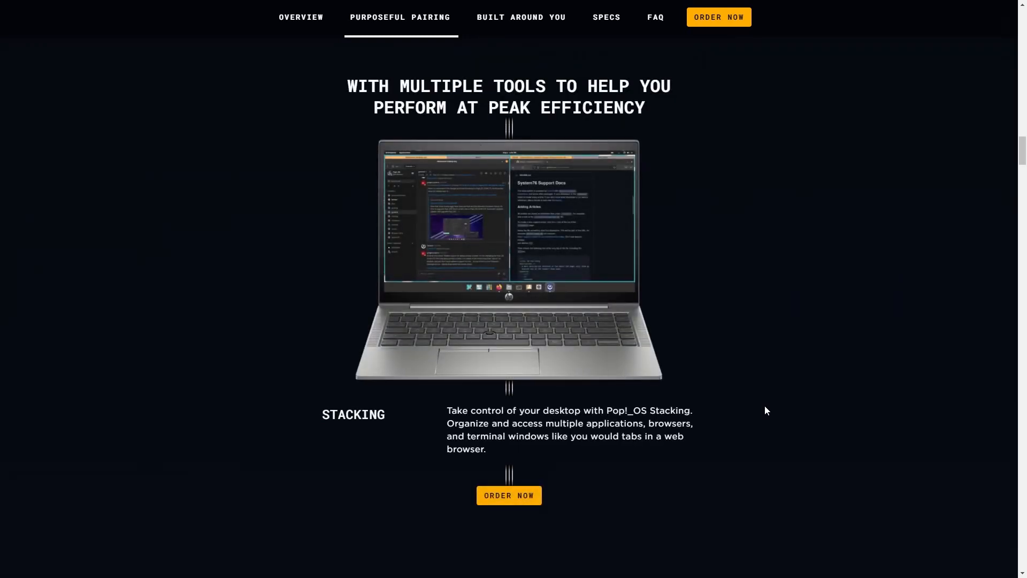
pyautogui.scroll(-3)
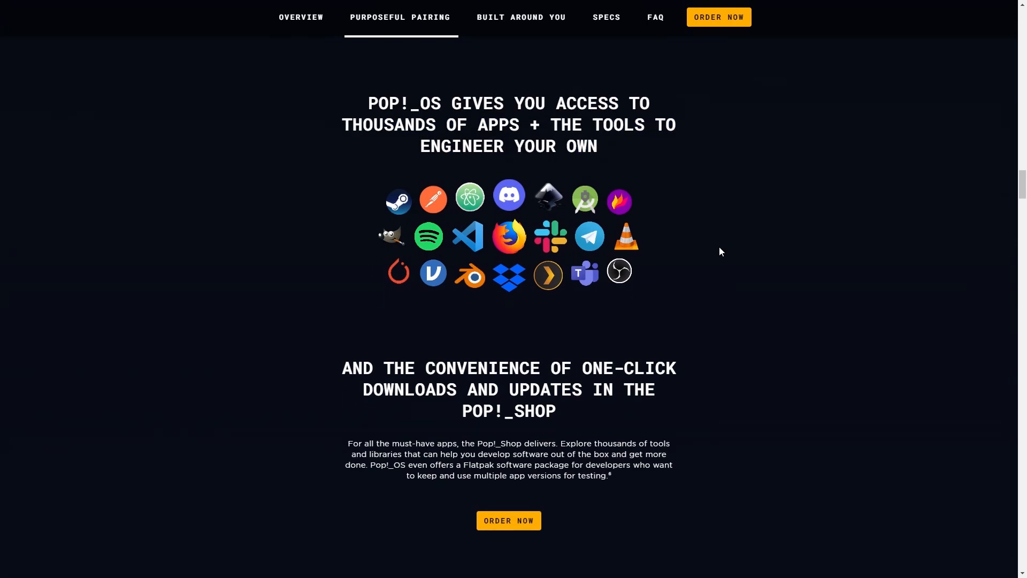
pyautogui.moveTo(579, 304)
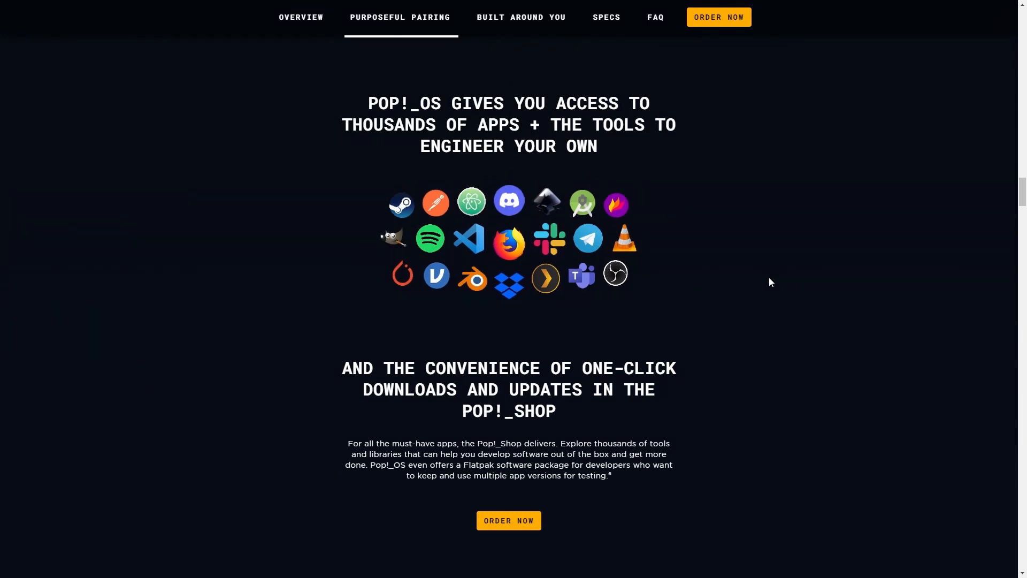
pyautogui.scroll(-3)
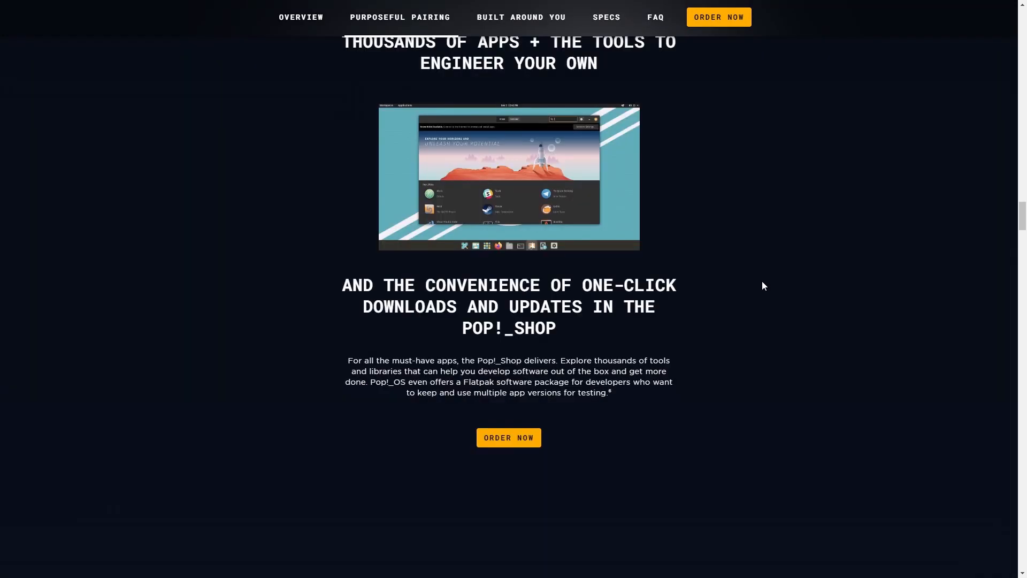
pyautogui.scroll(-3)
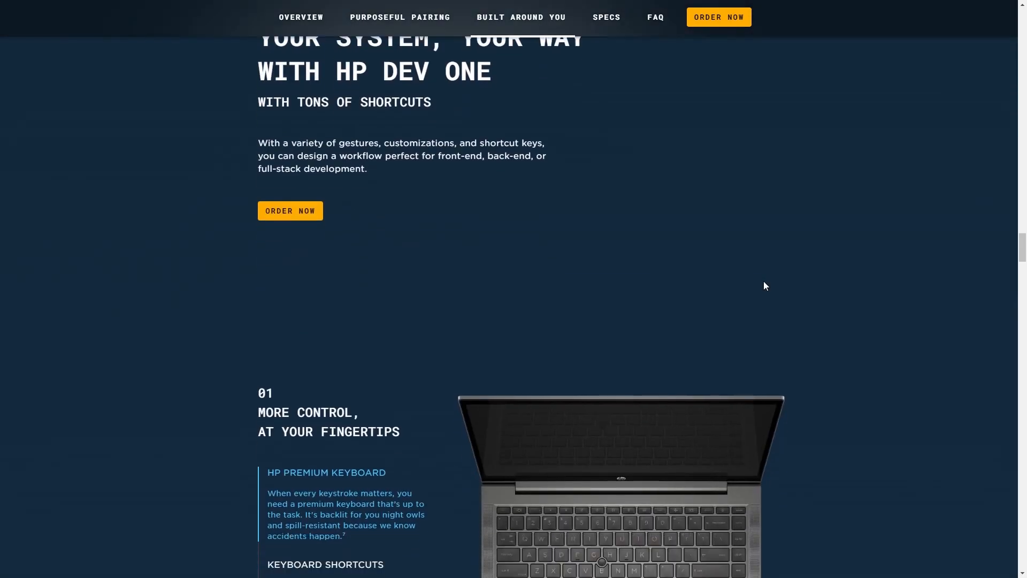
# Step: Scroll past the trackpad and ports feature list to the 'Make anyplace home base' section
pyautogui.scroll(-3)
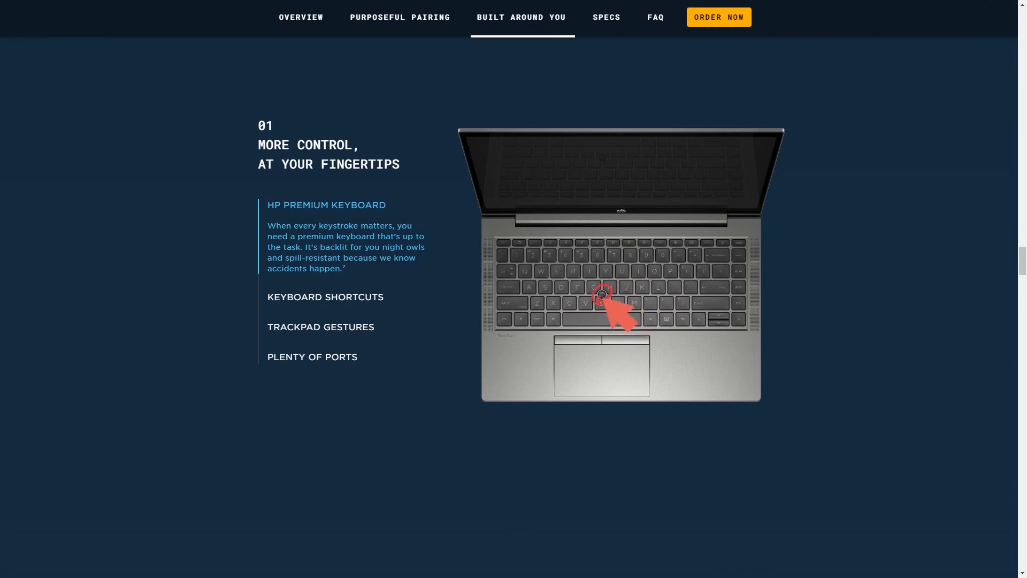
pyautogui.moveTo(701, 315)
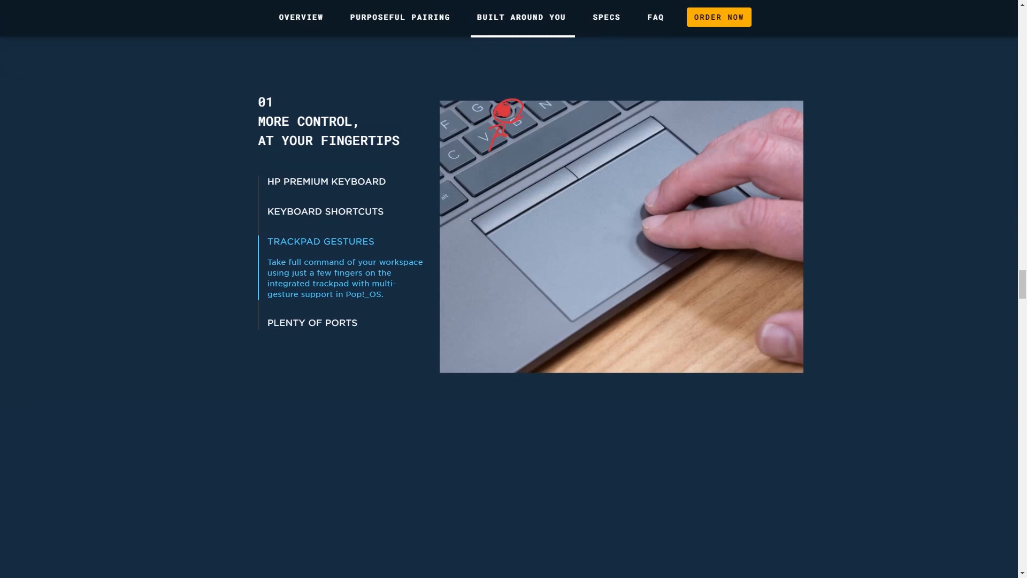
pyautogui.click(313, 322)
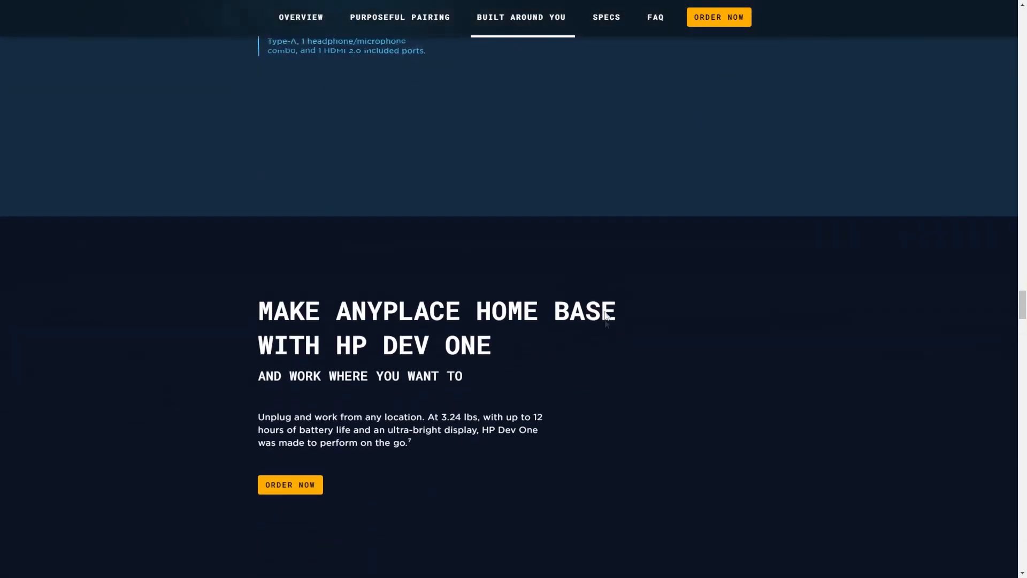
# Step: Scroll down to the 'How remote work works' battery-life details
pyautogui.scroll(-3)
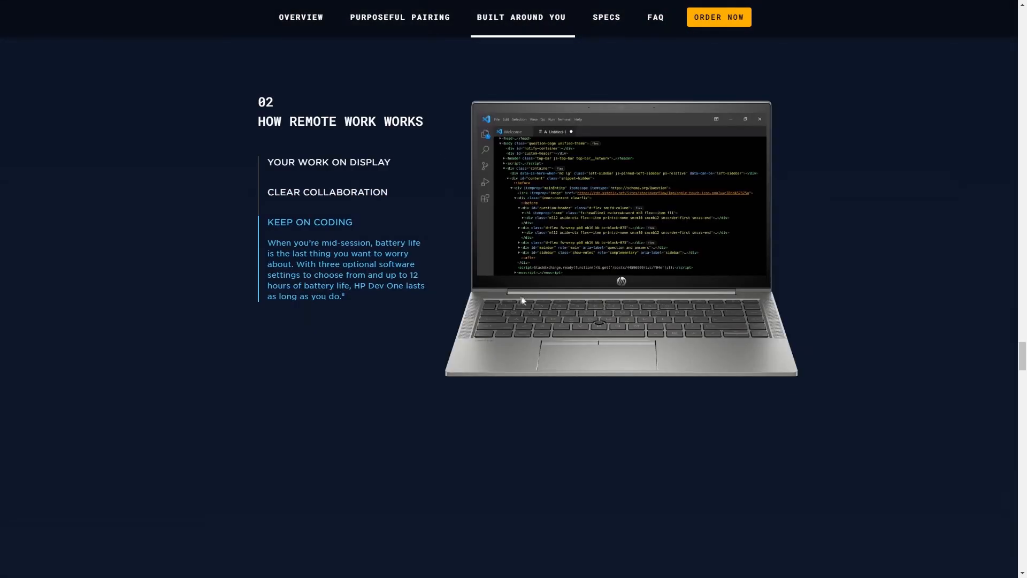
pyautogui.moveTo(855, 319)
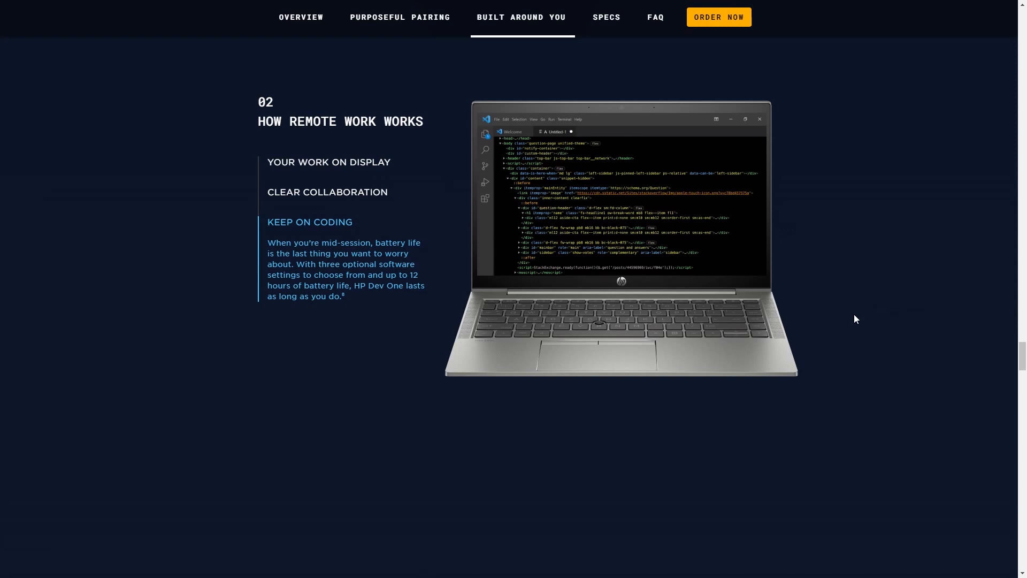
pyautogui.moveTo(837, 317)
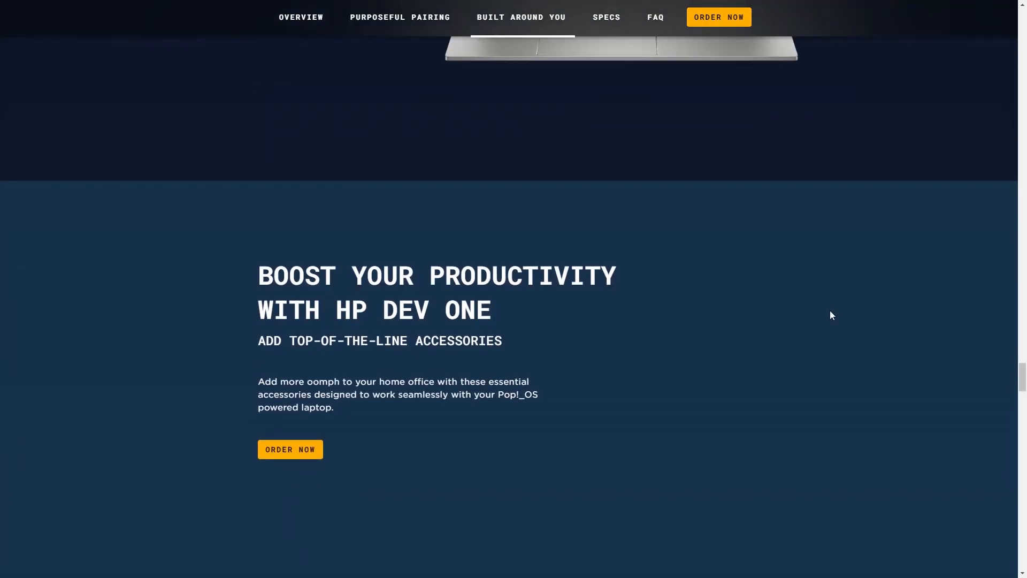
# Step: Scroll down to the 'Upgrade your setup' accessories section with the Launch keyboard entry
pyautogui.scroll(-3)
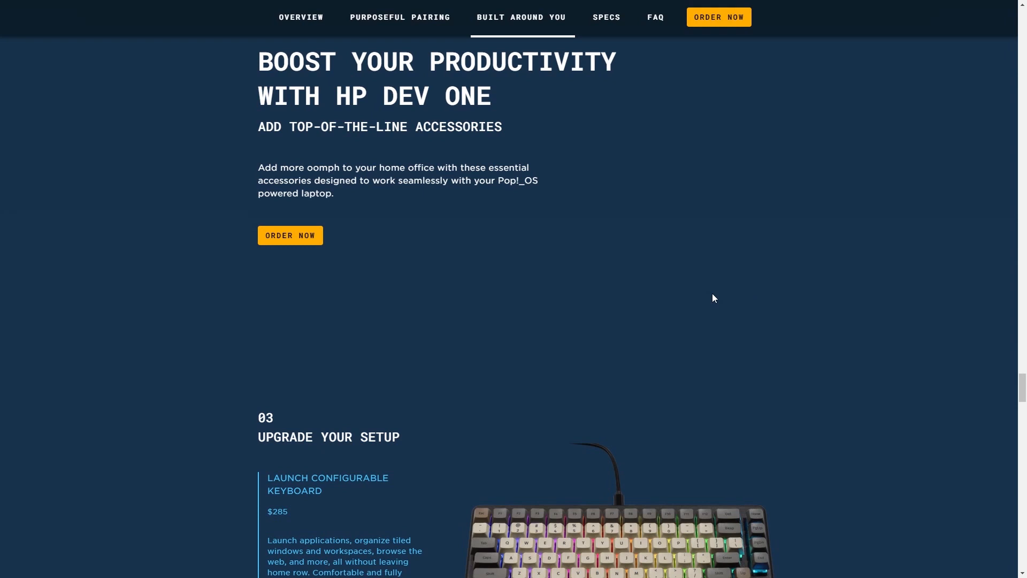
pyautogui.scroll(-3)
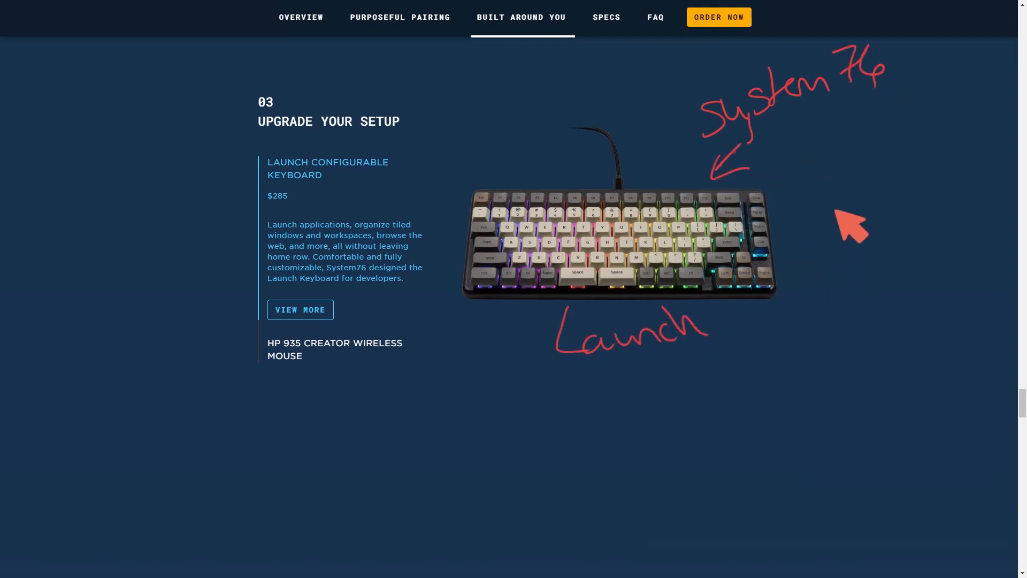
pyautogui.moveTo(368, 282)
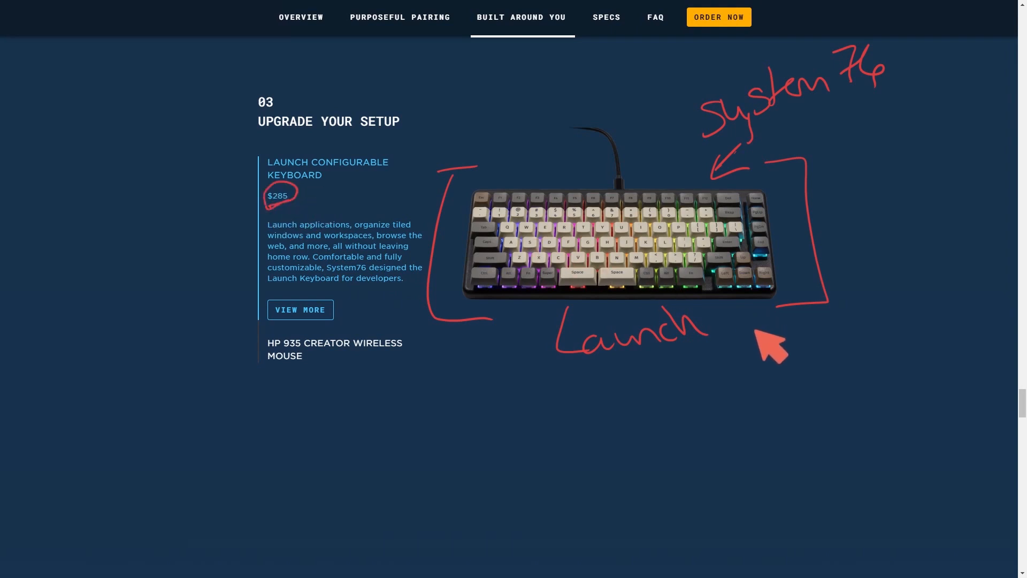
pyautogui.moveTo(634, 399)
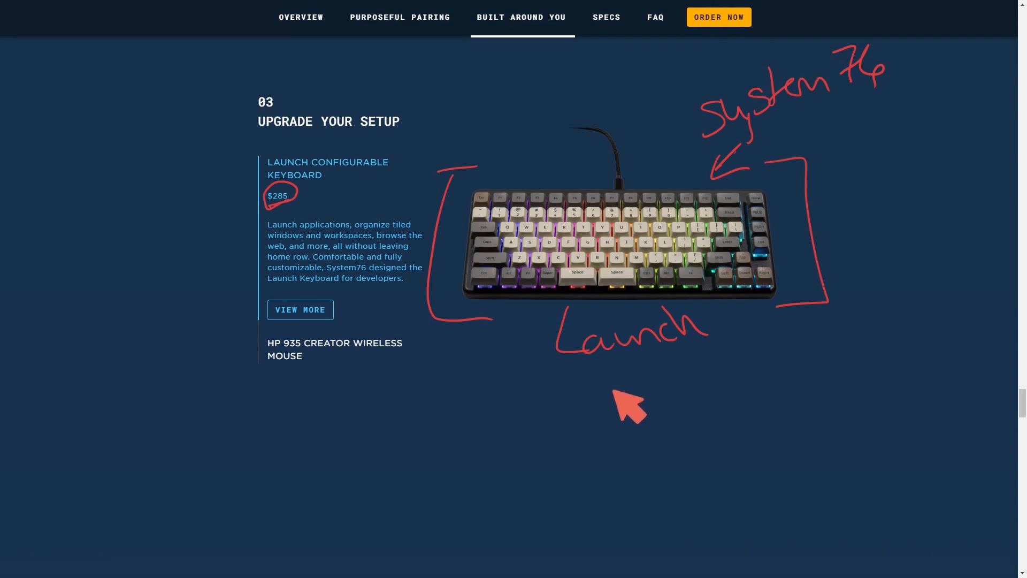
pyautogui.moveTo(488, 338)
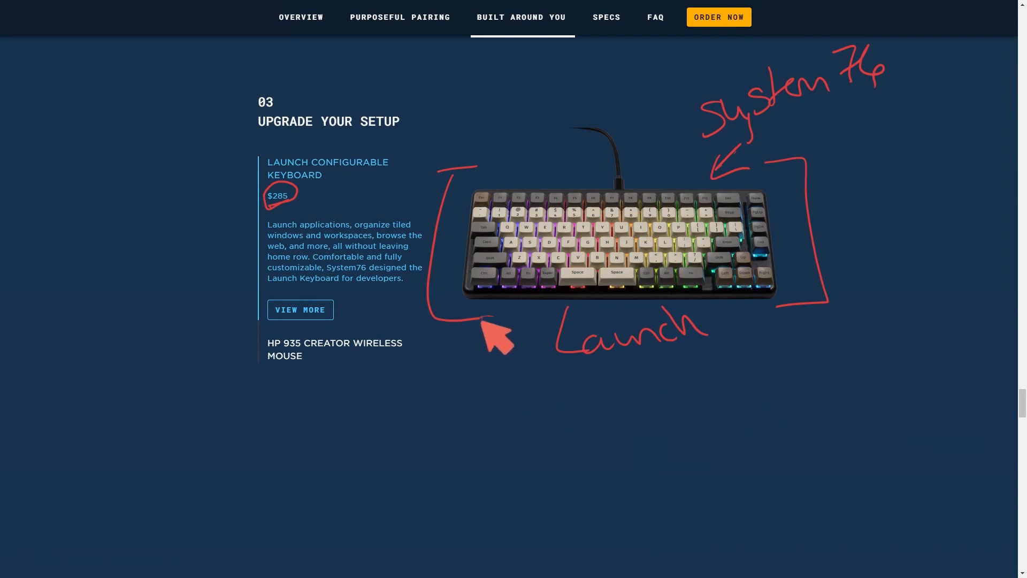
pyautogui.moveTo(816, 147)
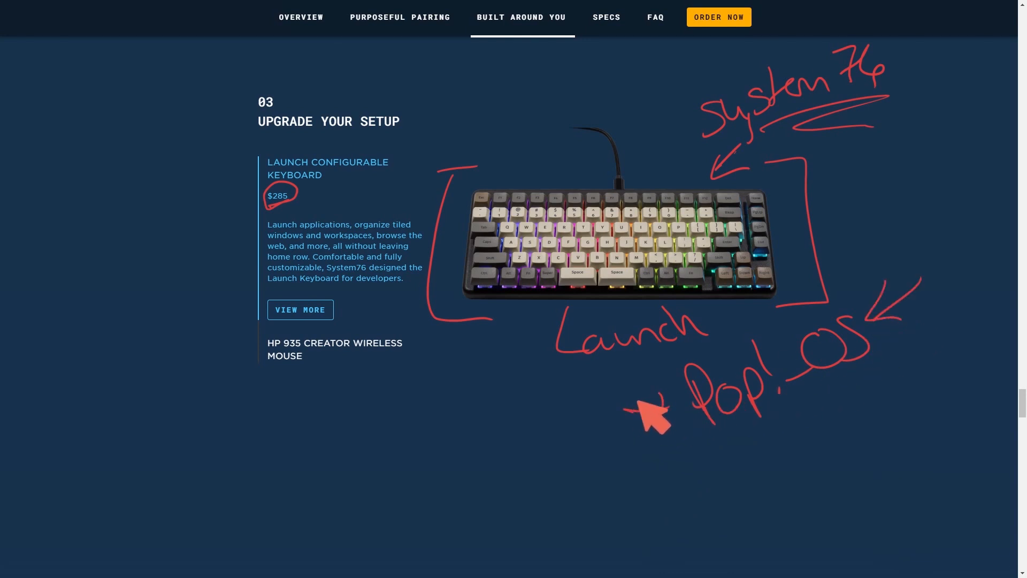
pyautogui.moveTo(481, 452)
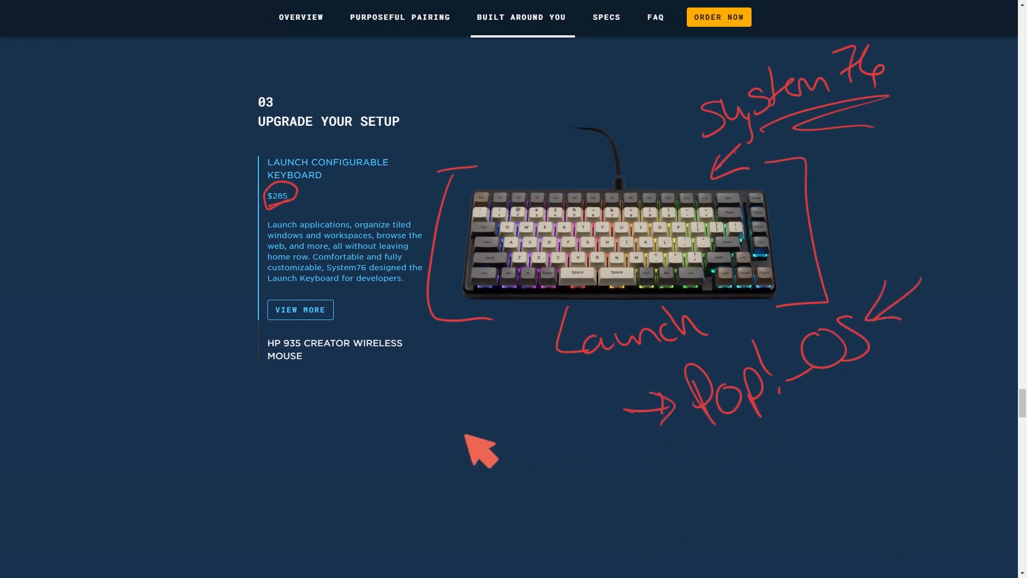
pyautogui.moveTo(488, 452)
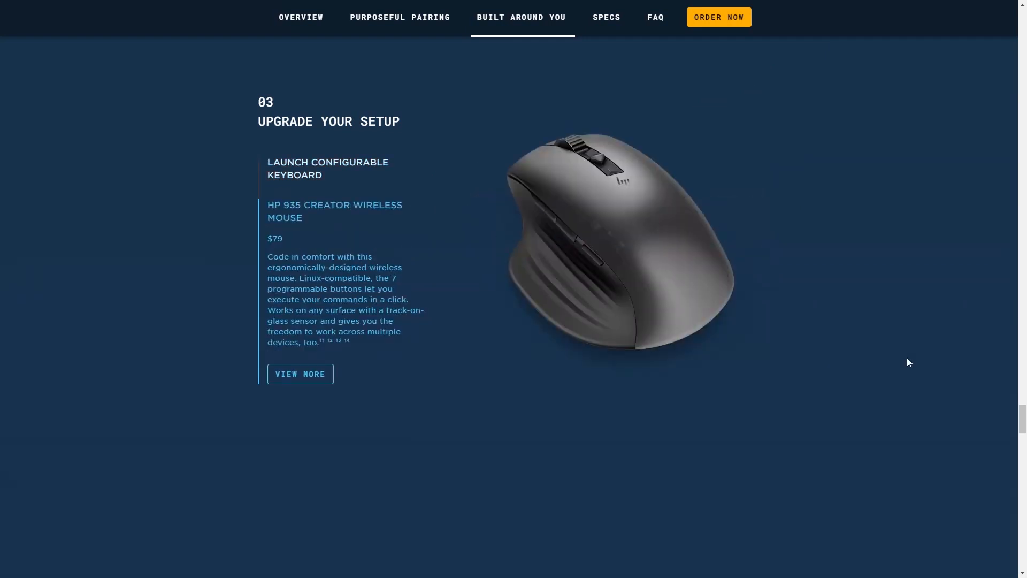
# Step: Scroll through the expanded HP Dev One specs table rows: ports, keyboards, sensors, warranty and accessories
pyautogui.scroll(-3)
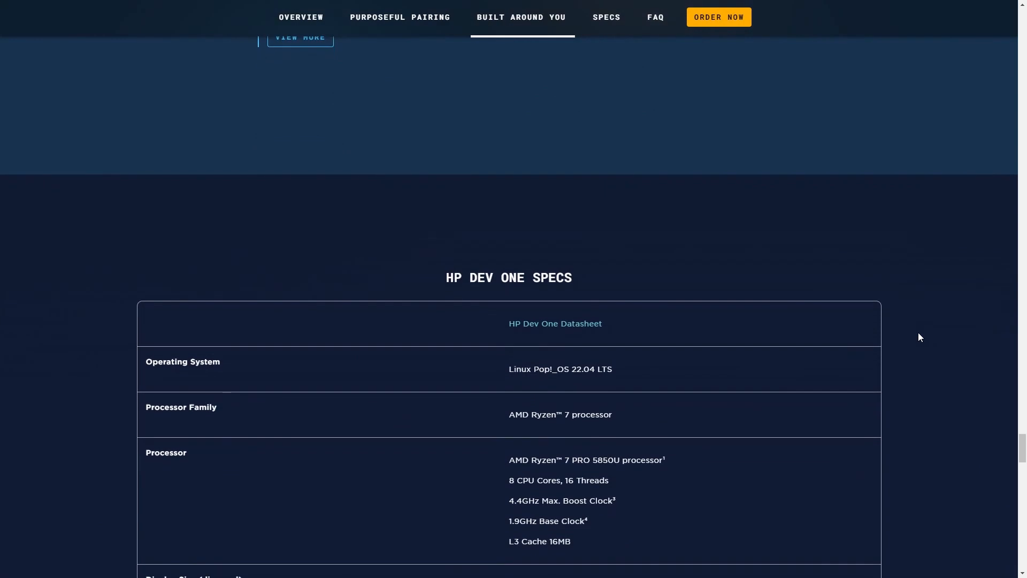
pyautogui.scroll(-3)
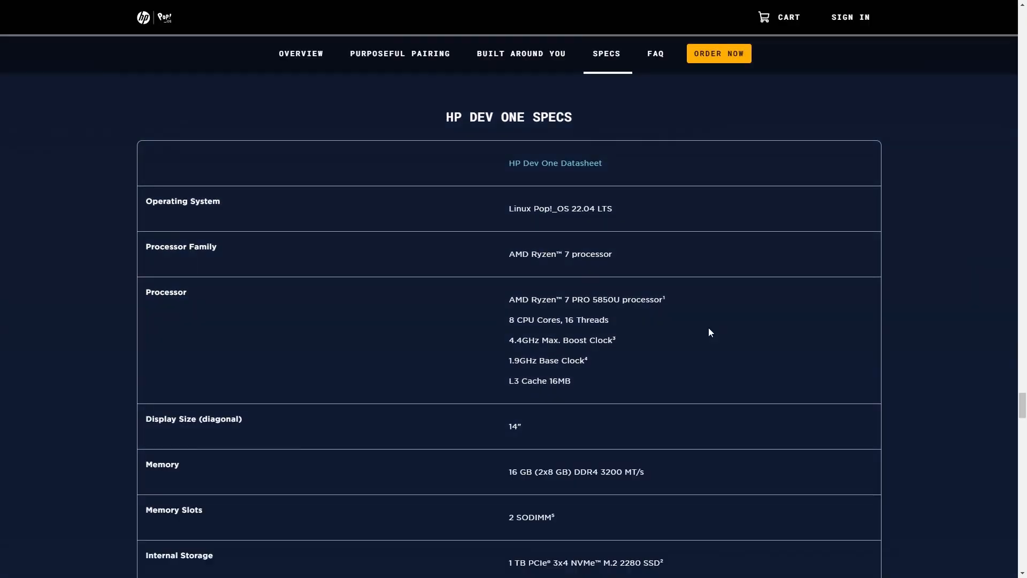
pyautogui.moveTo(558, 162)
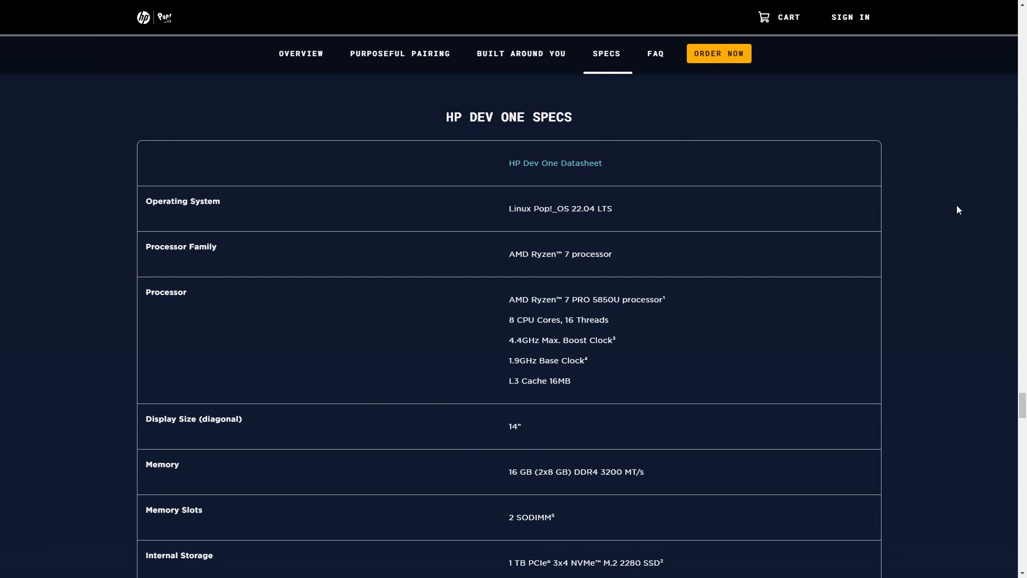
pyautogui.scroll(-3)
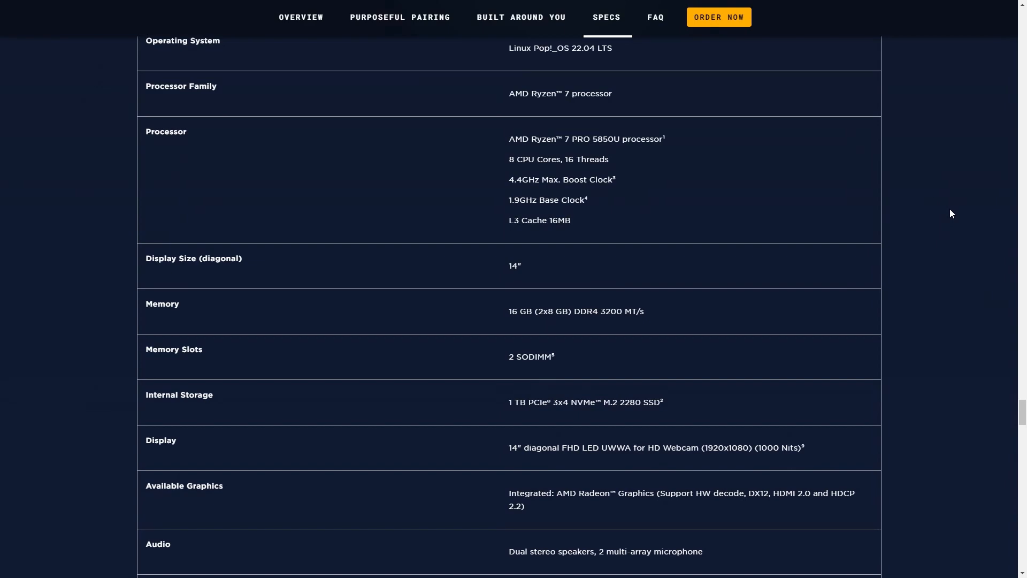
pyautogui.scroll(-3)
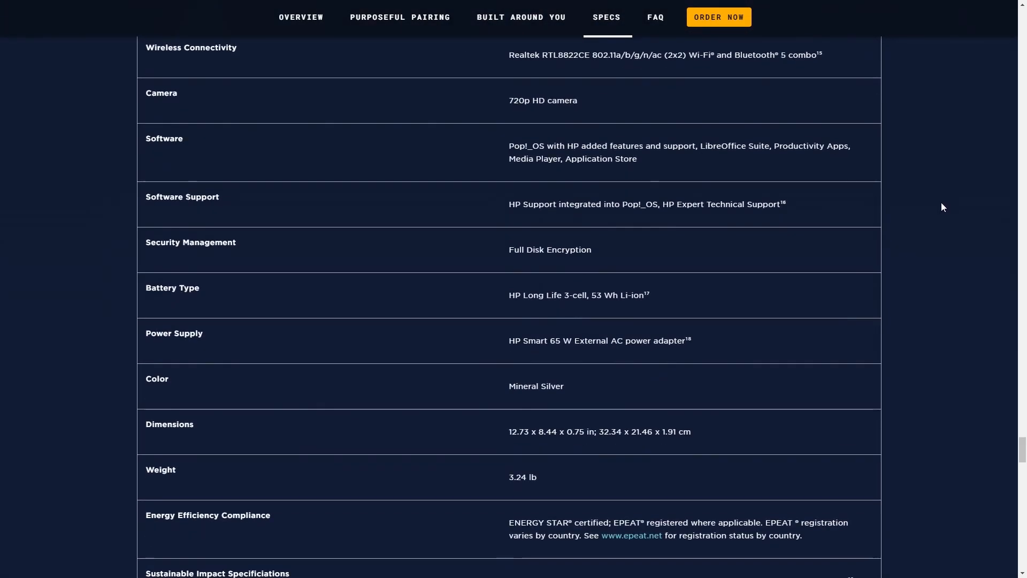
pyautogui.scroll(-3)
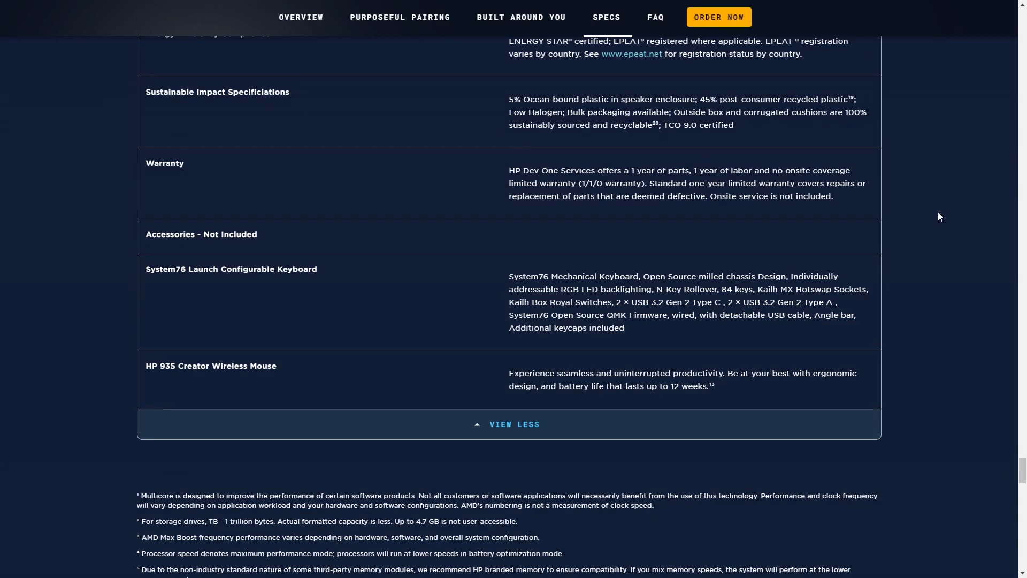
pyautogui.scroll(-3)
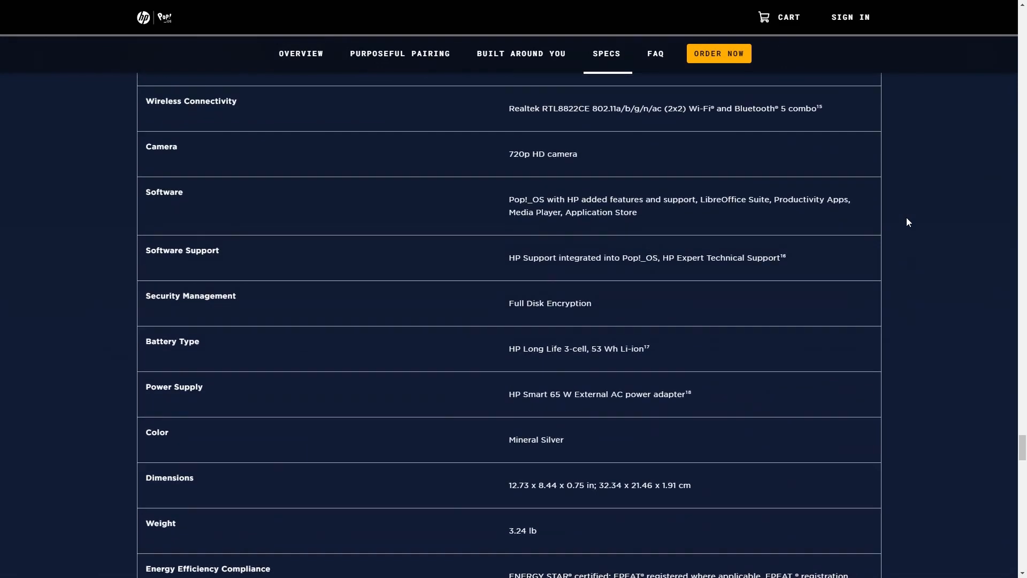
pyautogui.scroll(3)
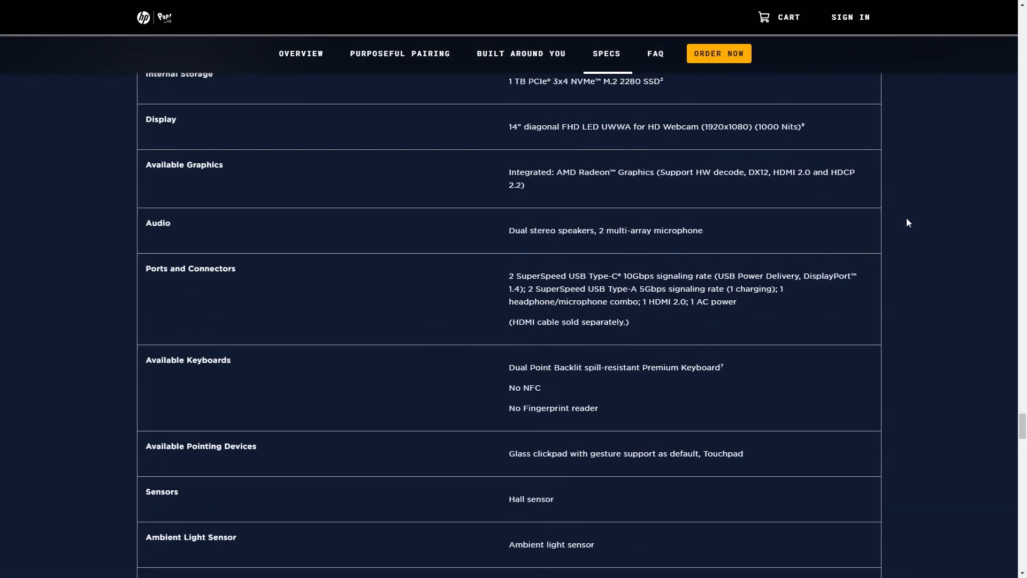